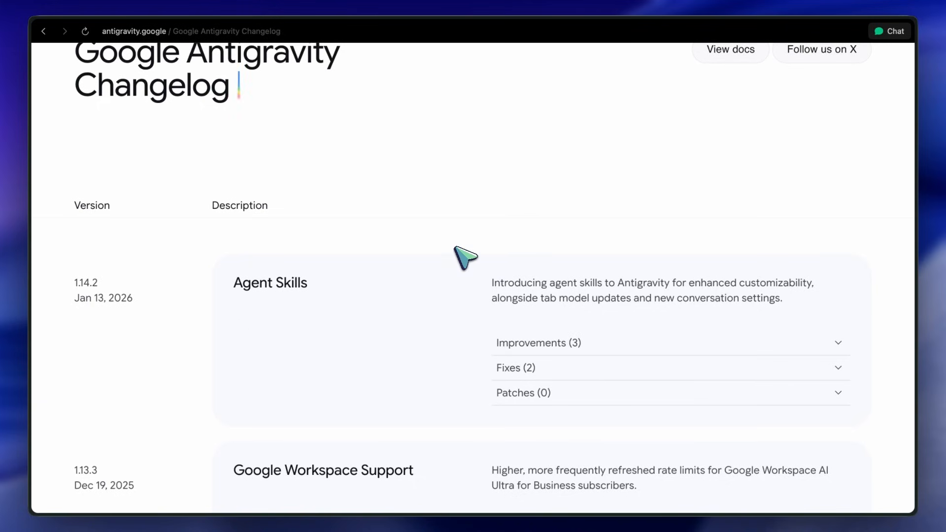
# - Scroll through the Agent Skills docs: skill locations, creation steps, best practices and code-review example
pyautogui.scroll(-3)
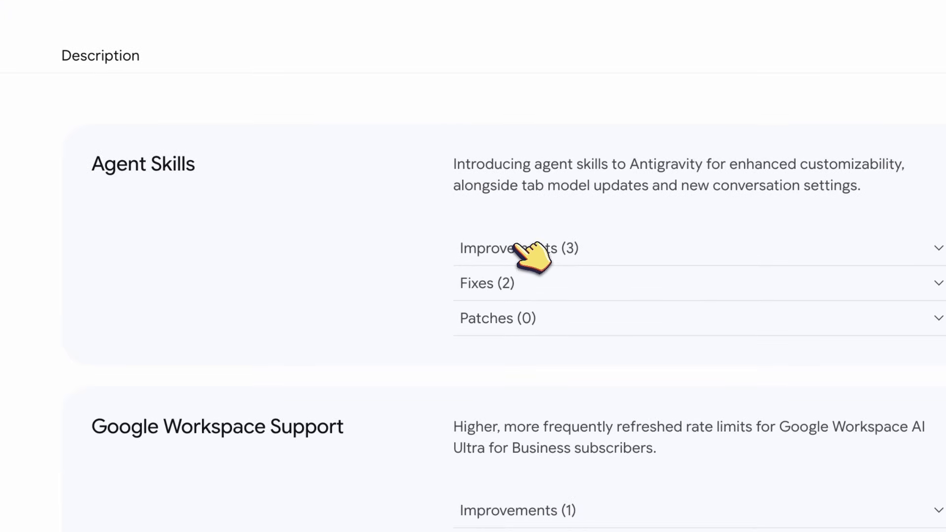
pyautogui.scroll(-3)
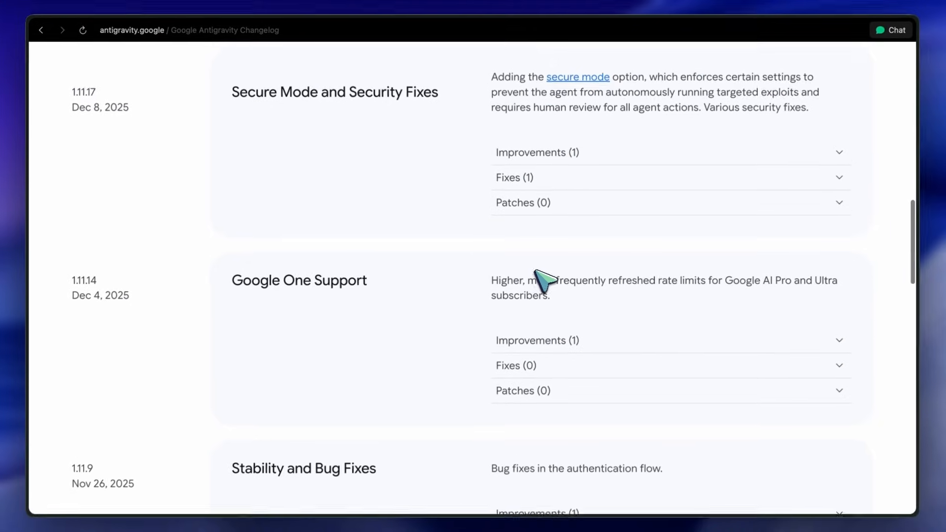
pyautogui.scroll(-3)
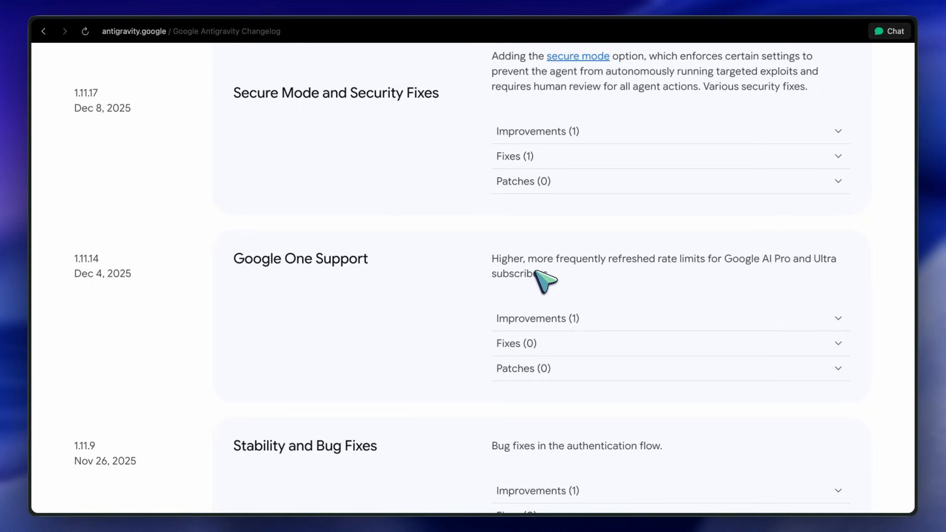
pyautogui.moveTo(565, 285)
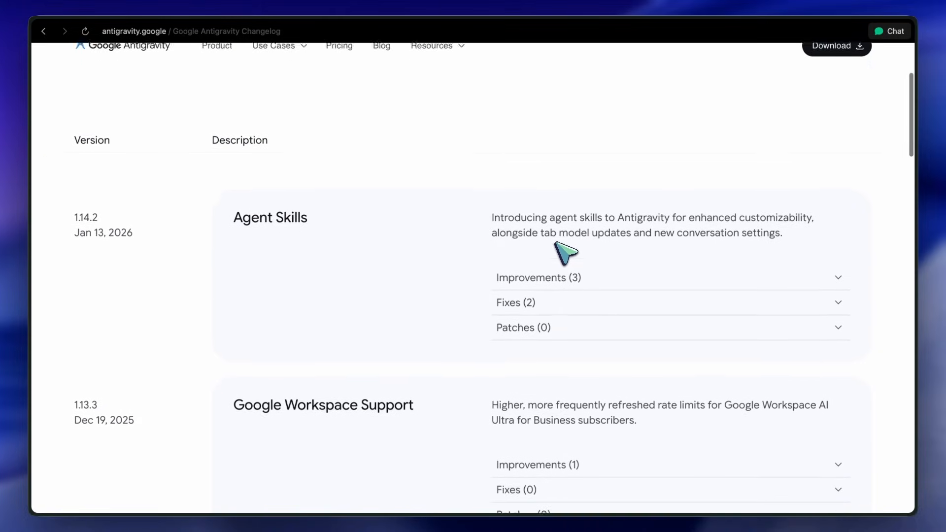
pyautogui.scroll(-3)
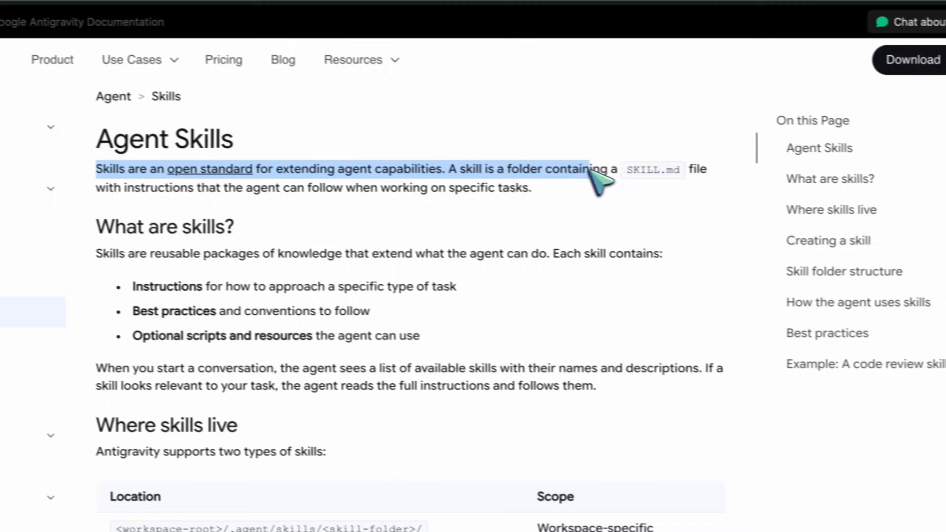
pyautogui.scroll(-3)
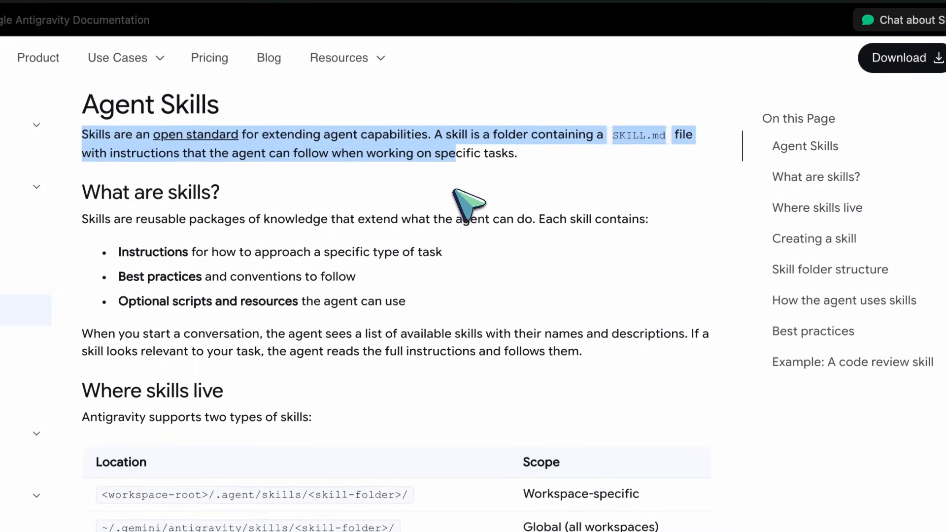
pyautogui.scroll(-3)
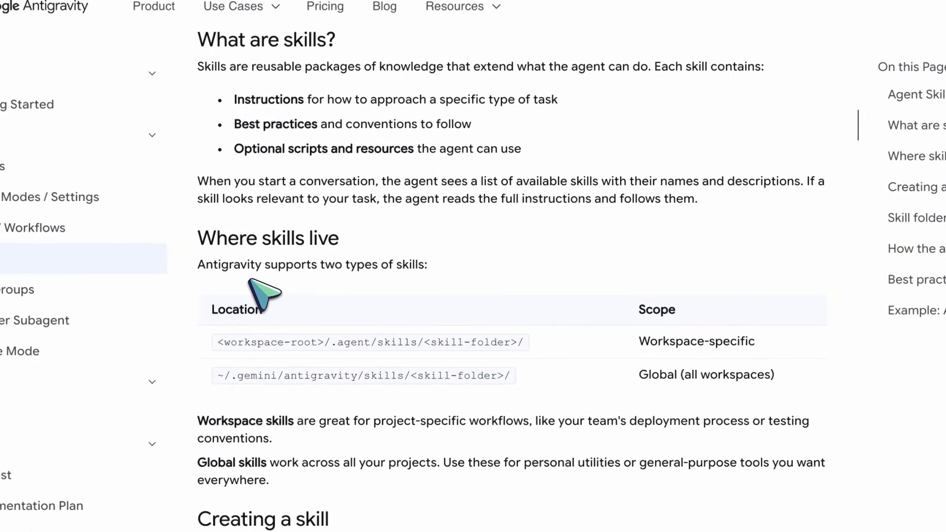
pyautogui.scroll(-3)
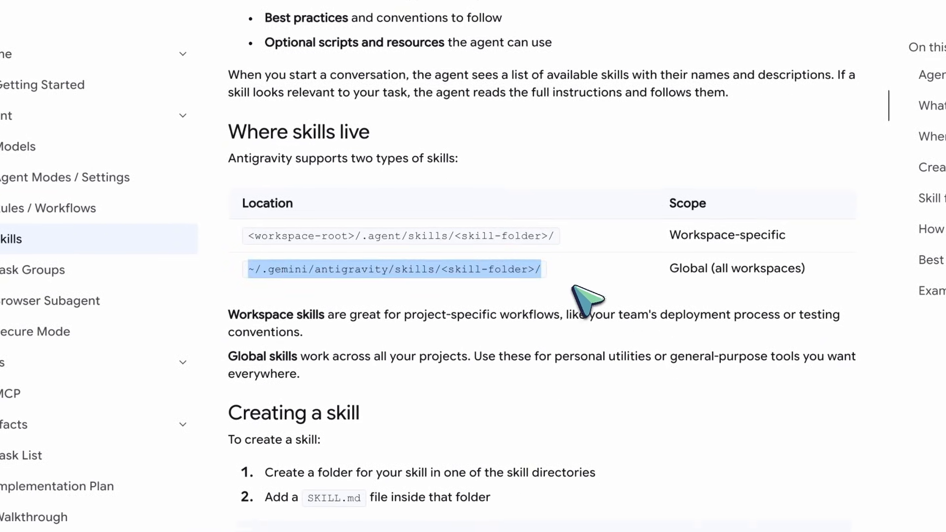
pyautogui.scroll(-3)
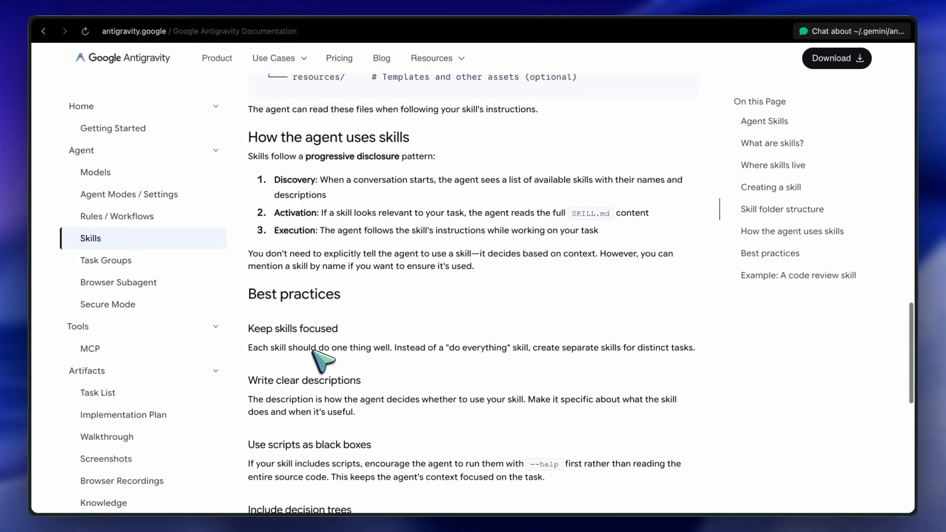
pyautogui.scroll(-3)
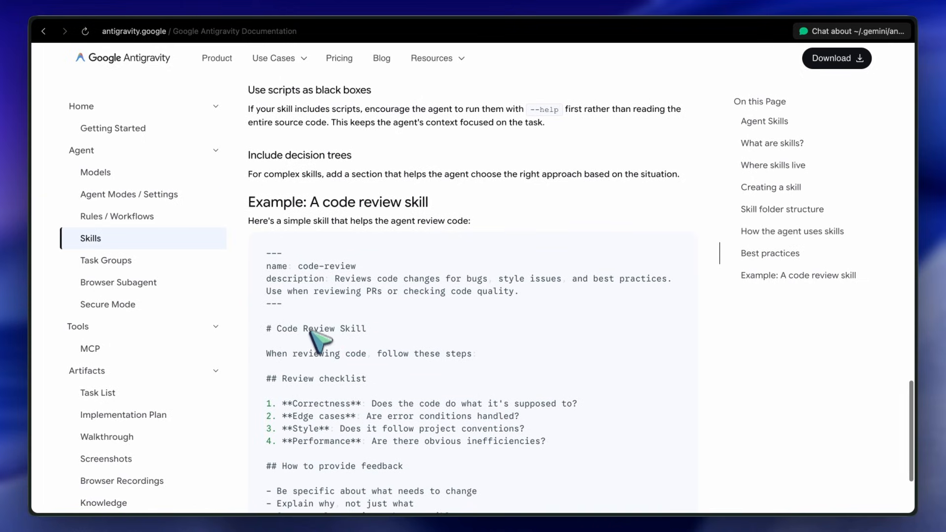
pyautogui.scroll(-3)
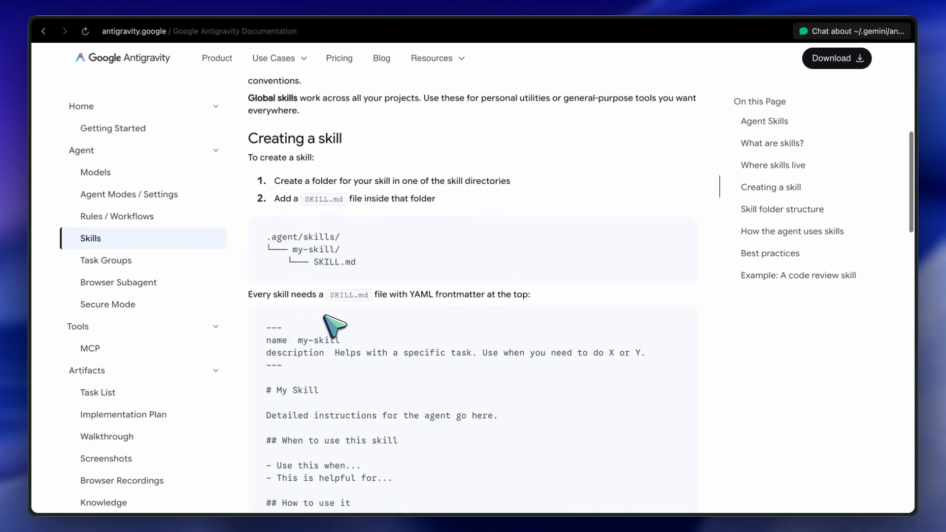
pyautogui.scroll(3)
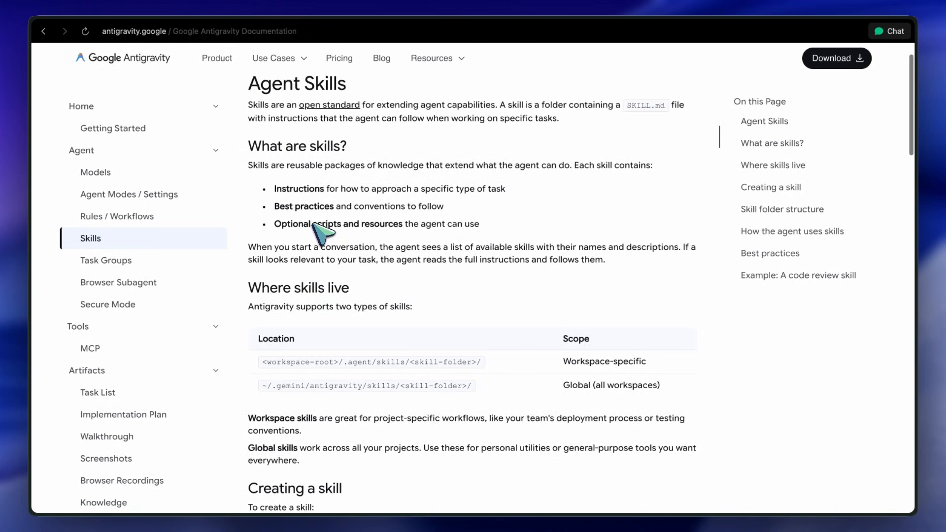
pyautogui.scroll(-3)
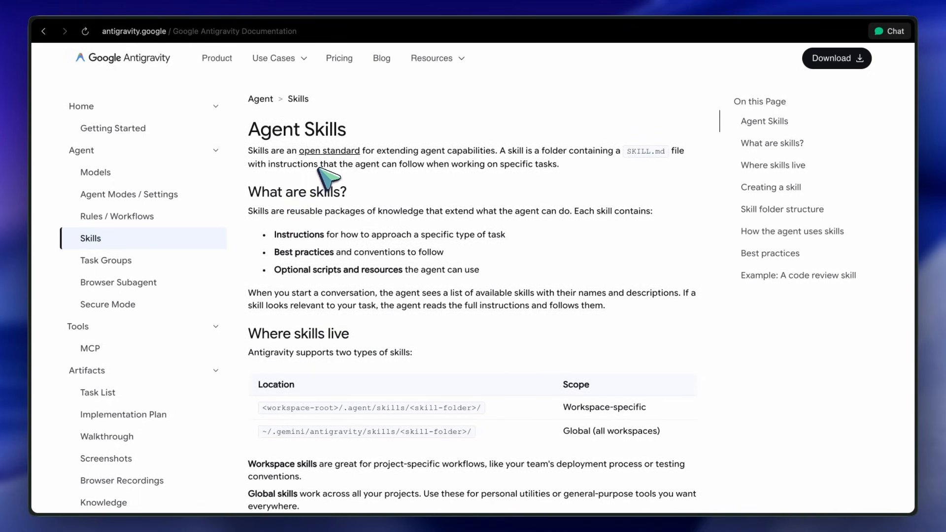
pyautogui.moveTo(328, 156)
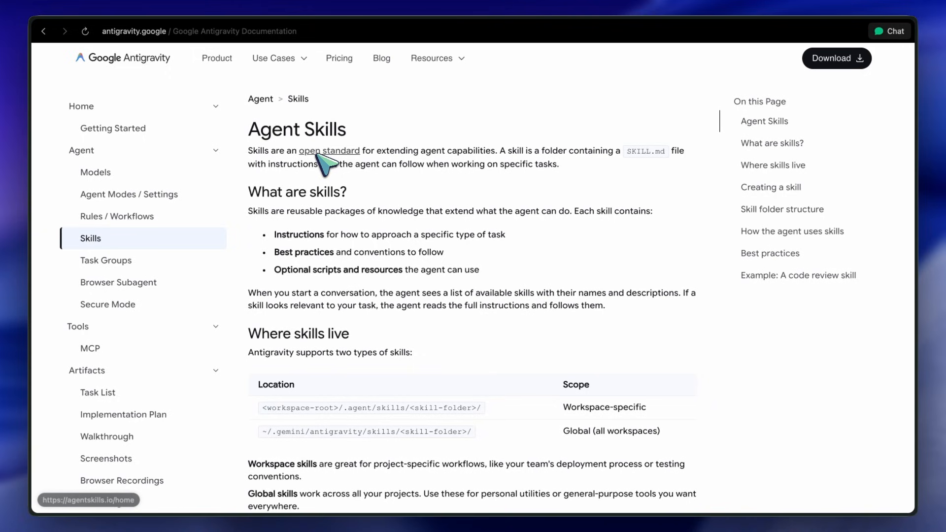
pyautogui.moveTo(326, 172)
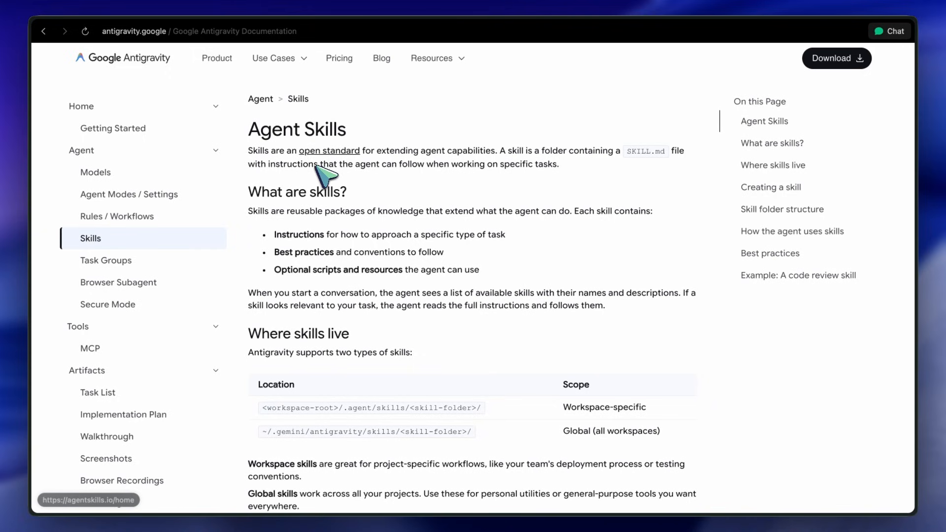
pyautogui.scroll(-3)
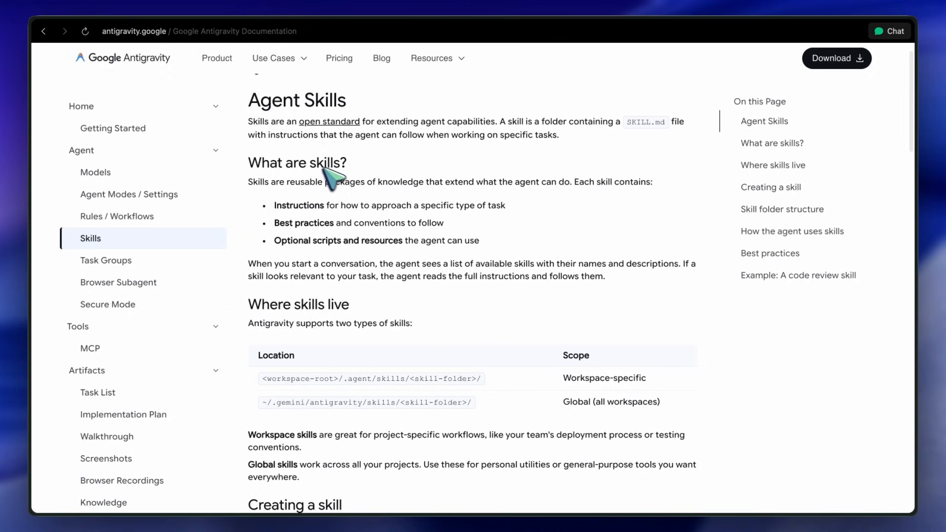
pyautogui.scroll(-3)
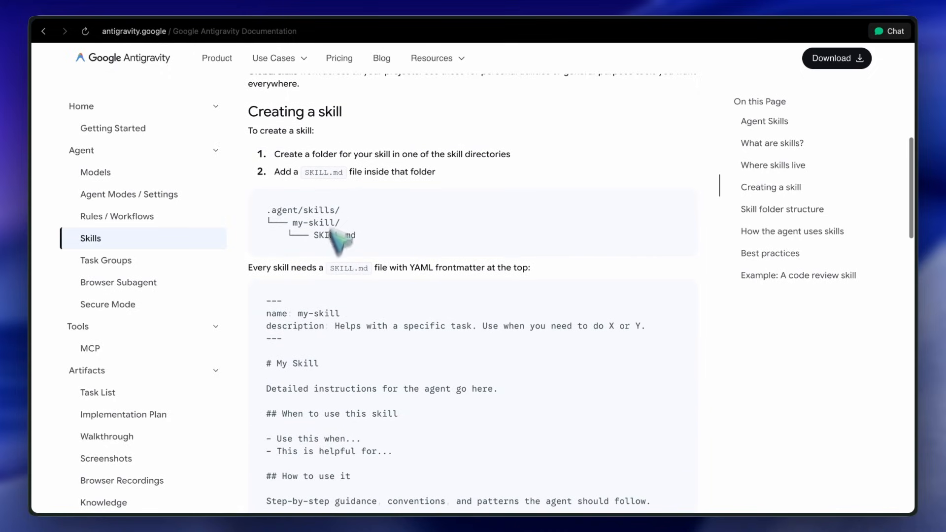
pyautogui.scroll(-3)
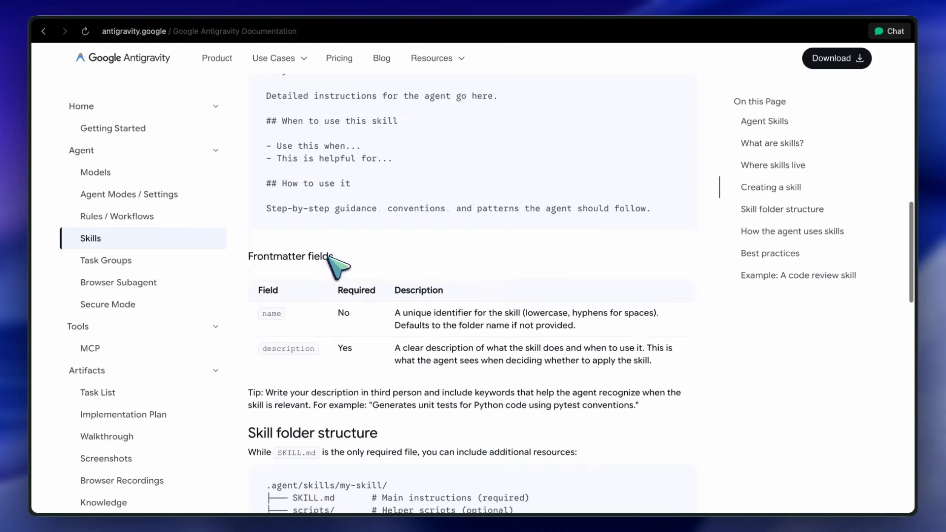
pyautogui.scroll(-3)
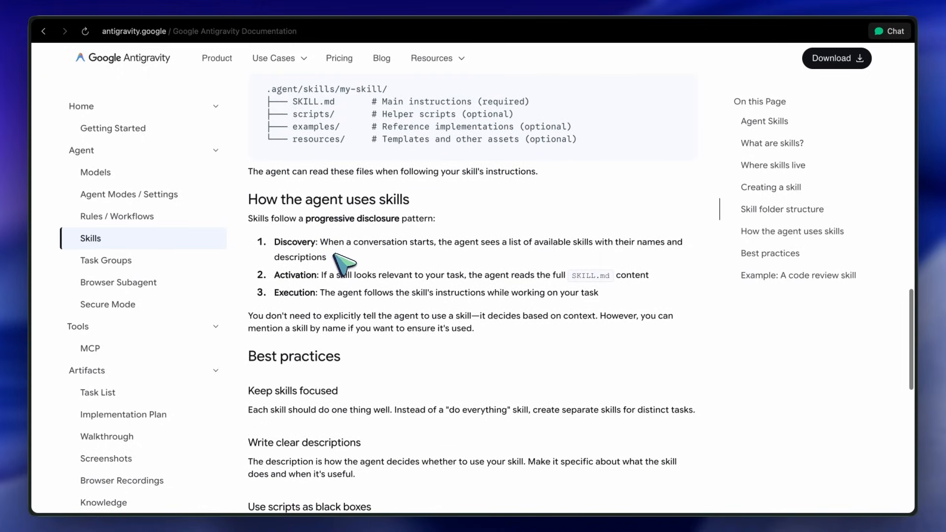
pyautogui.scroll(-3)
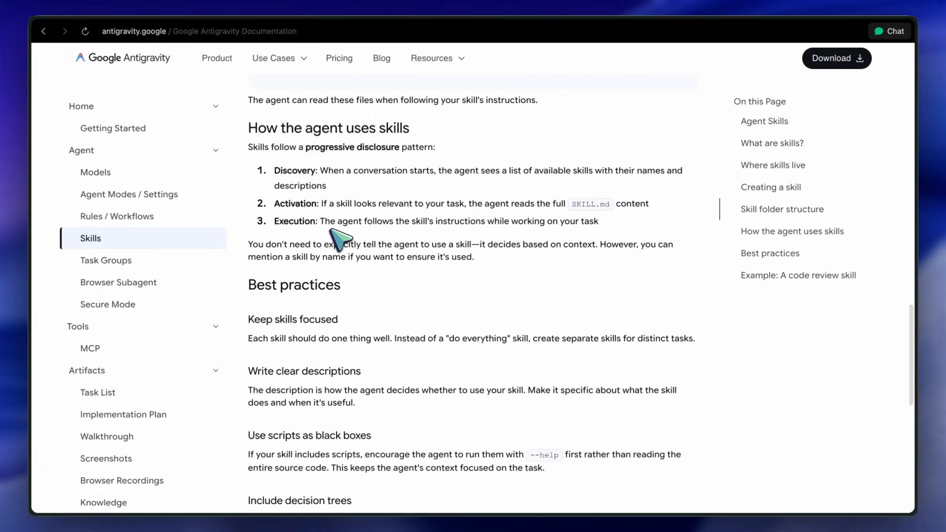
pyautogui.scroll(-3)
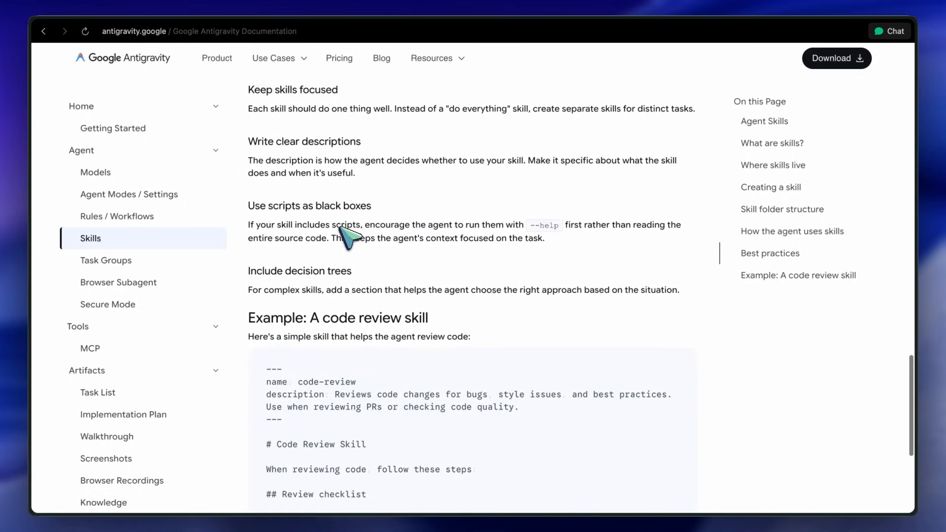
pyautogui.scroll(-3)
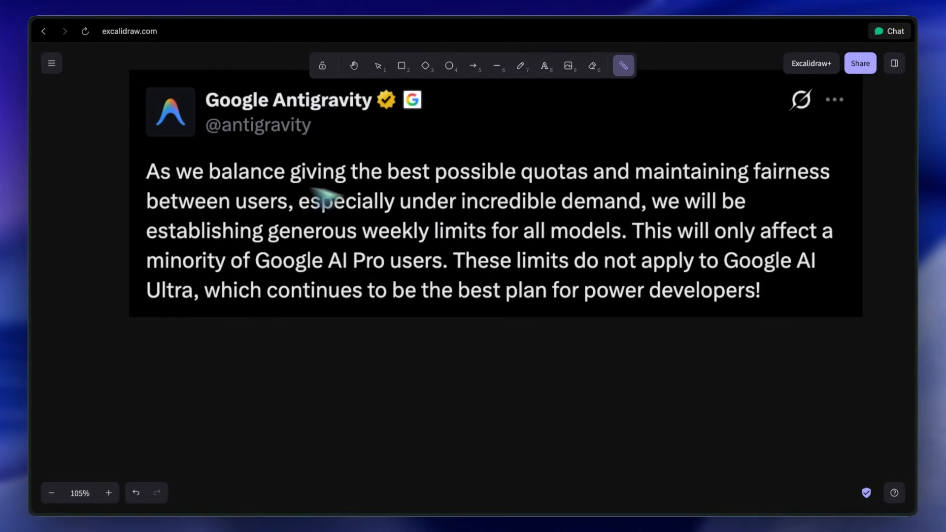
pyautogui.moveTo(241, 187)
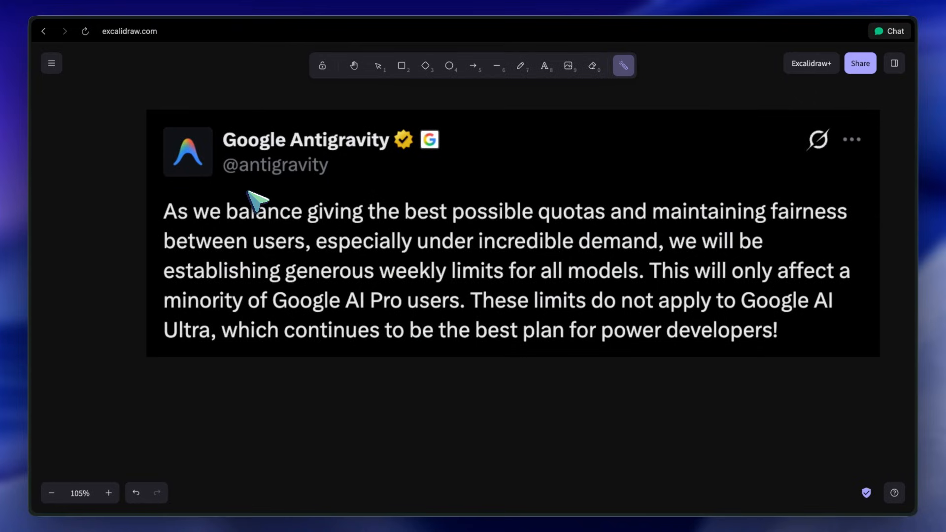
pyautogui.moveTo(308, 244)
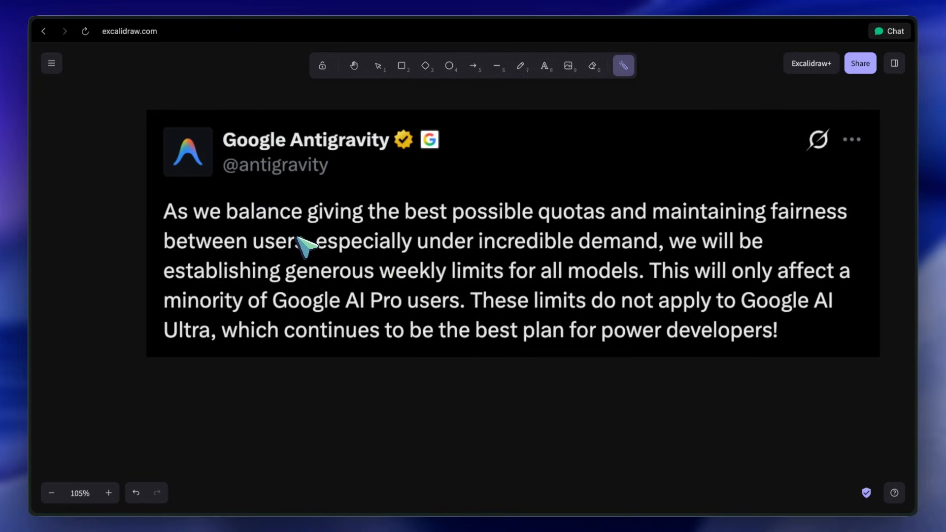
pyautogui.moveTo(336, 242)
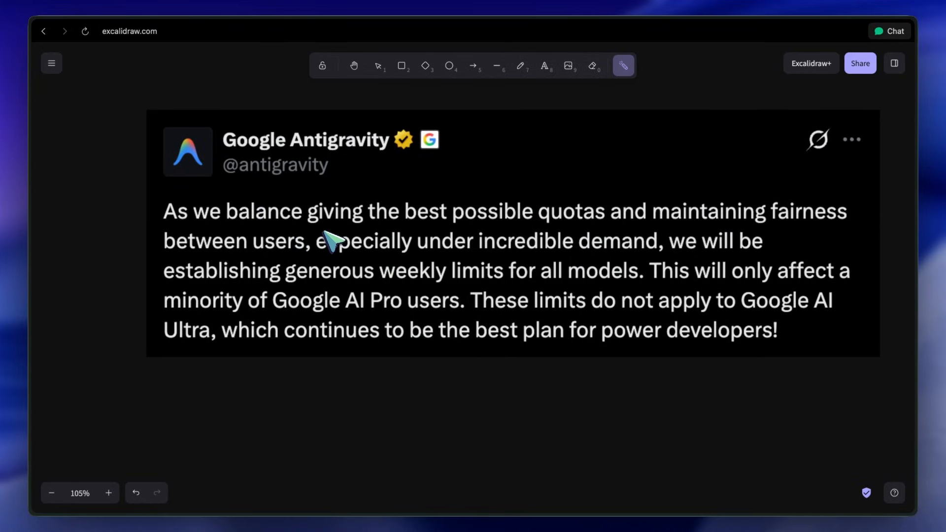
pyautogui.moveTo(352, 226)
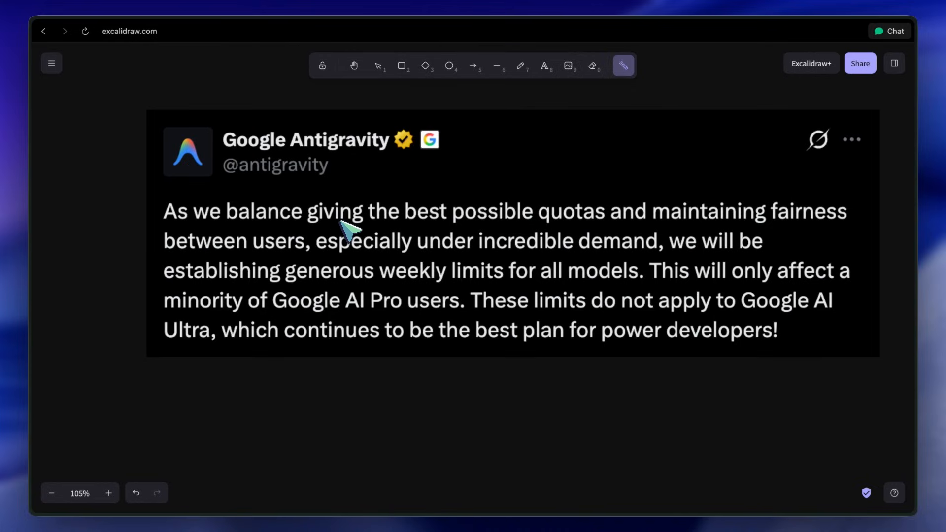
pyautogui.moveTo(350, 241)
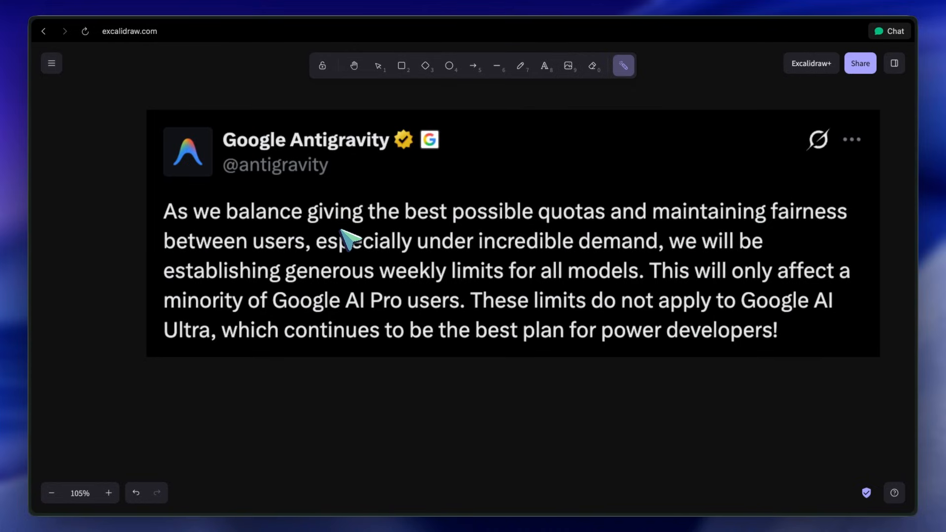
pyautogui.moveTo(362, 245)
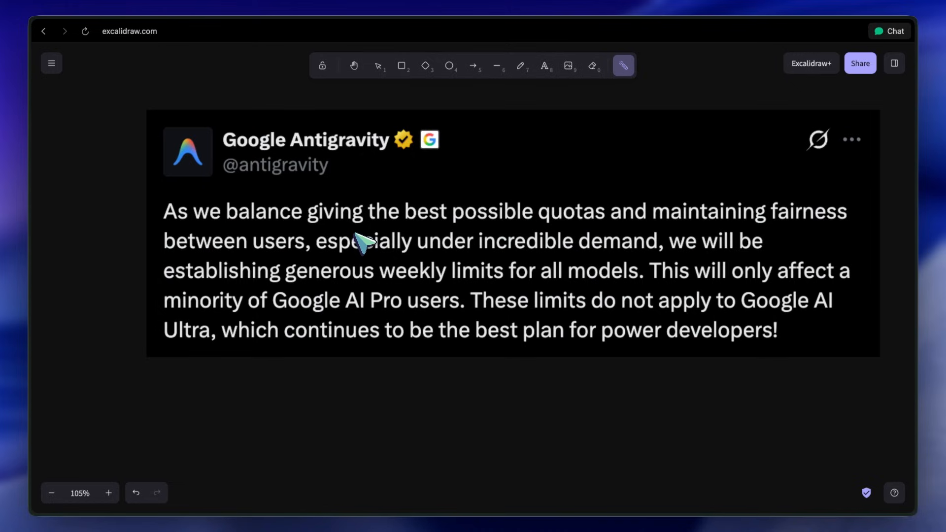
pyautogui.moveTo(374, 284)
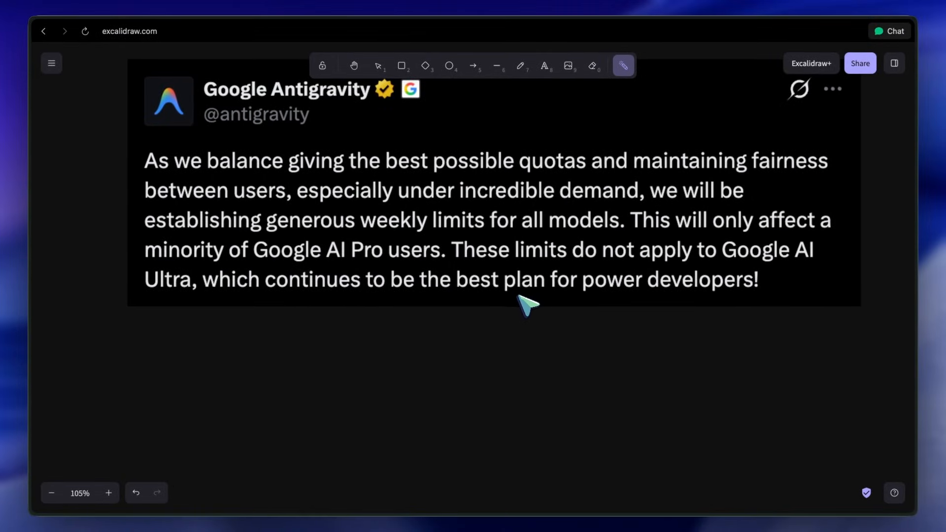
pyautogui.moveTo(419, 312)
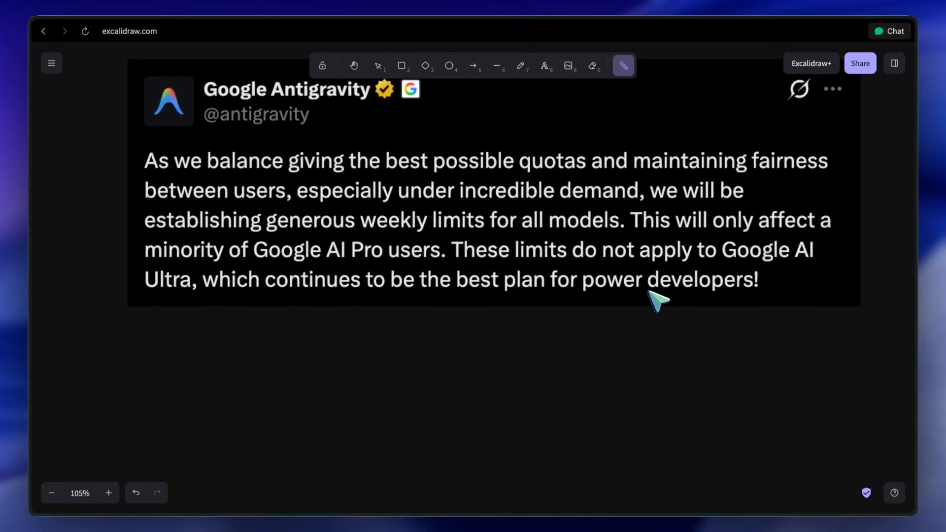
pyautogui.moveTo(667, 287)
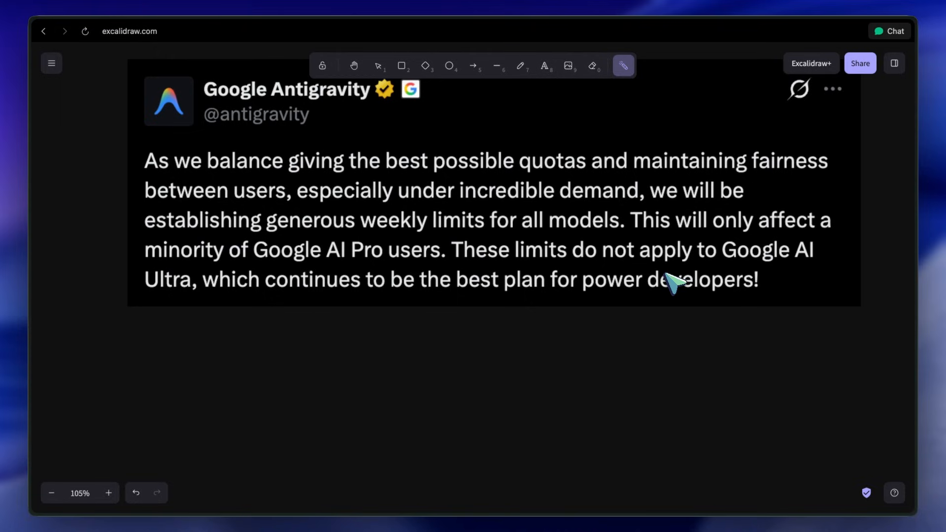
pyautogui.moveTo(681, 274)
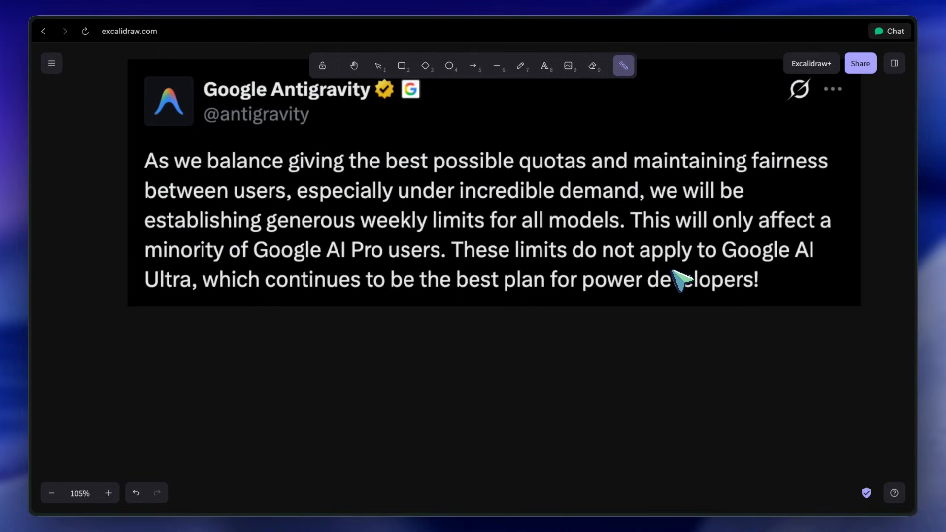
pyautogui.moveTo(682, 268)
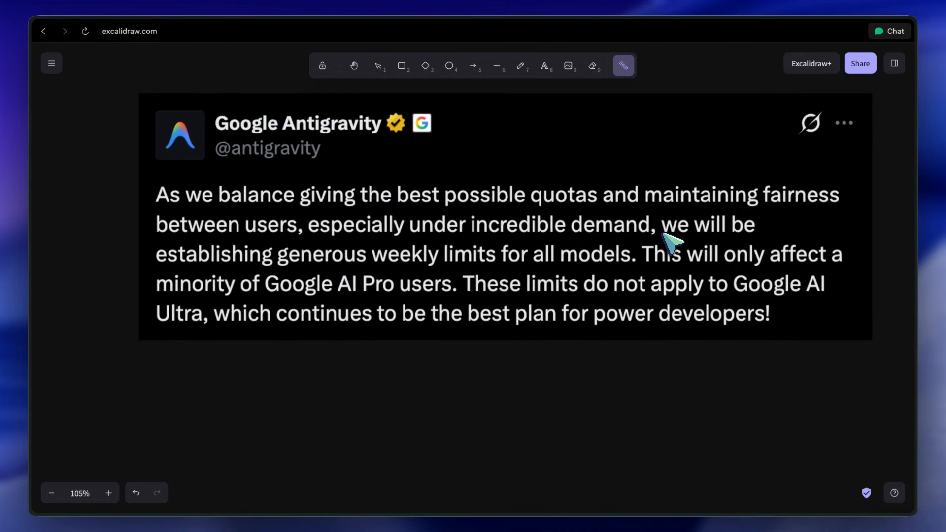
pyautogui.moveTo(675, 226)
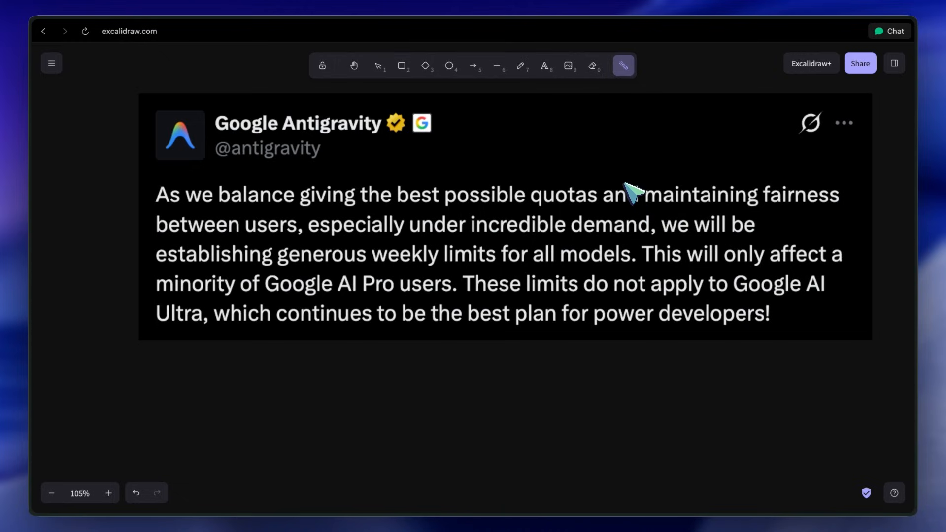
pyautogui.moveTo(598, 280)
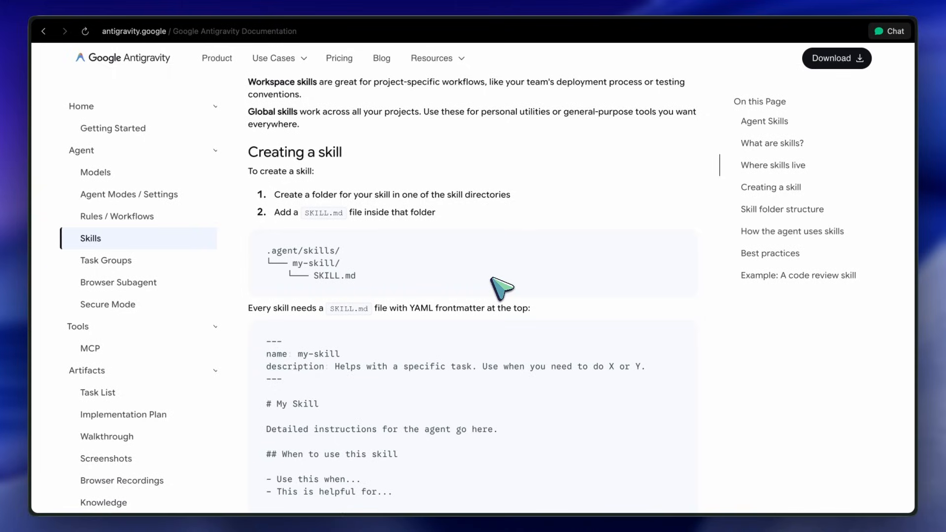
# - Open Pricing and scroll through the Individual, Developer, Team and Organization plan cards
pyautogui.scroll(-3)
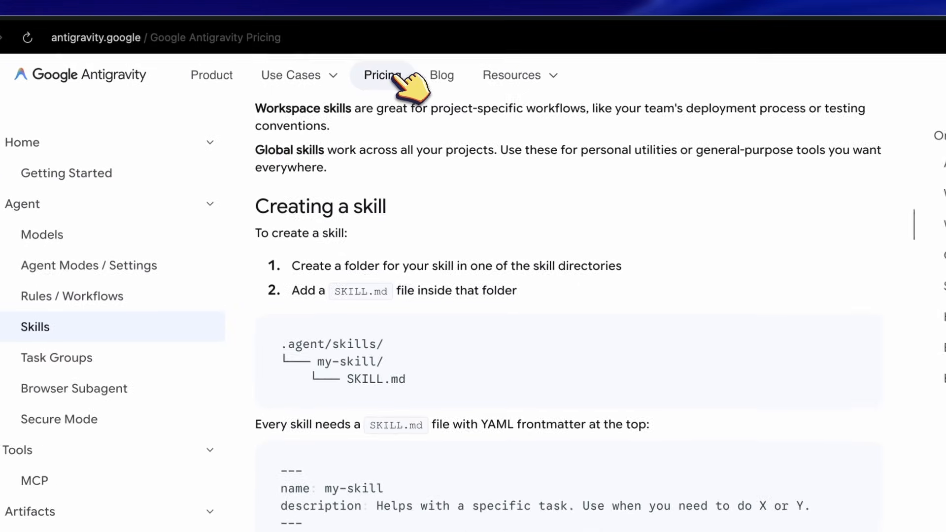
pyautogui.click(381, 75)
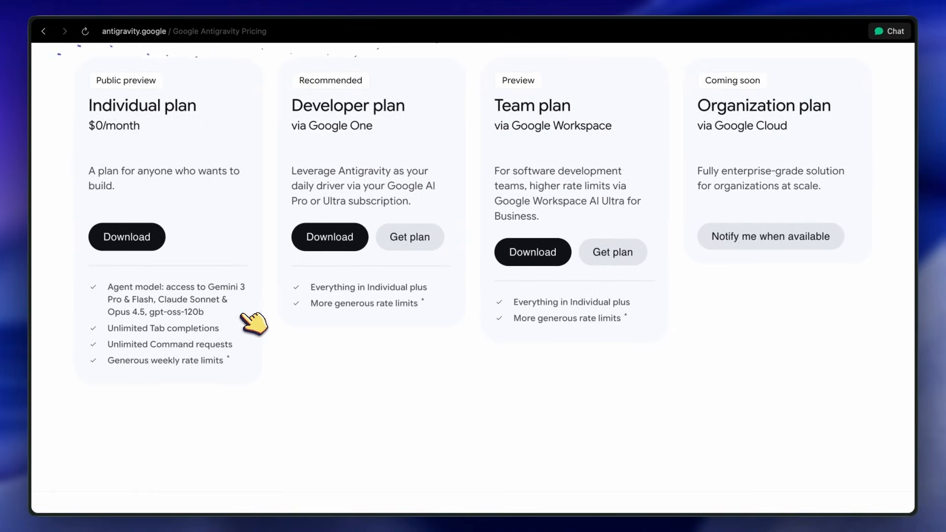
pyautogui.scroll(-3)
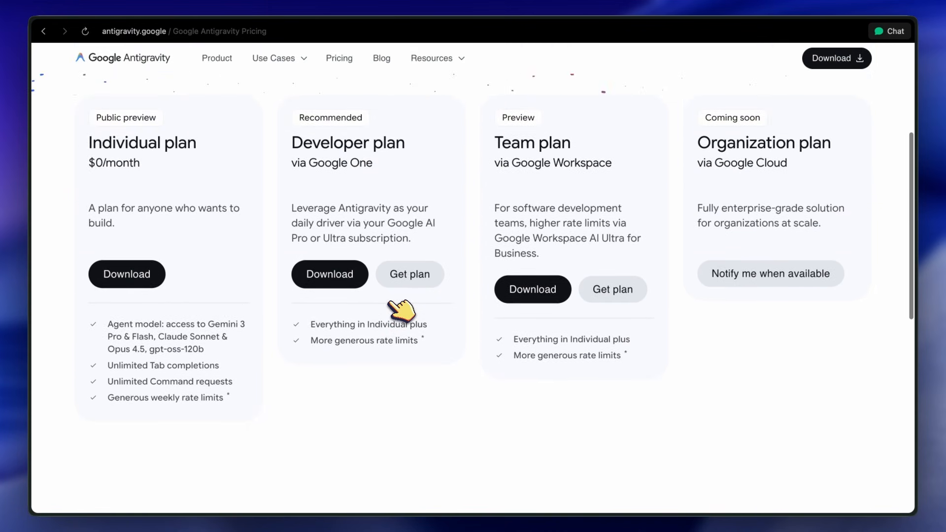
pyautogui.scroll(3)
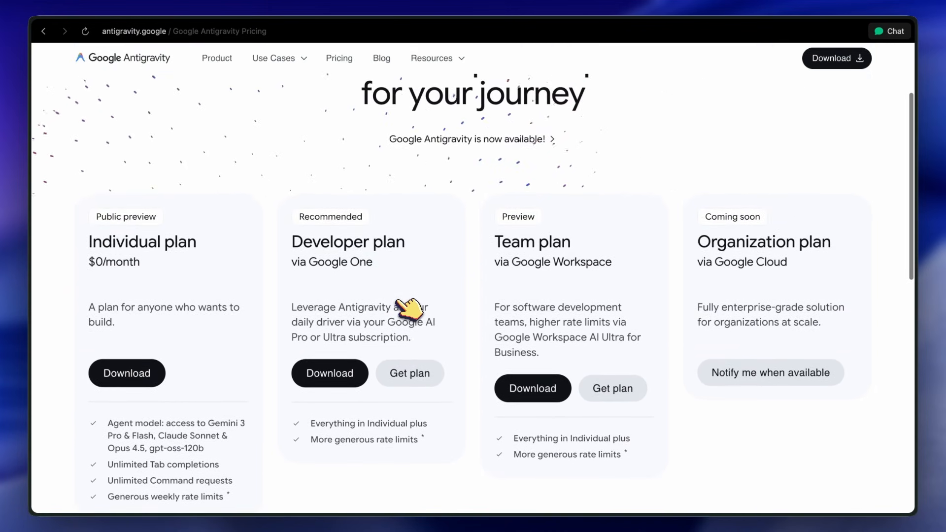
pyautogui.scroll(-3)
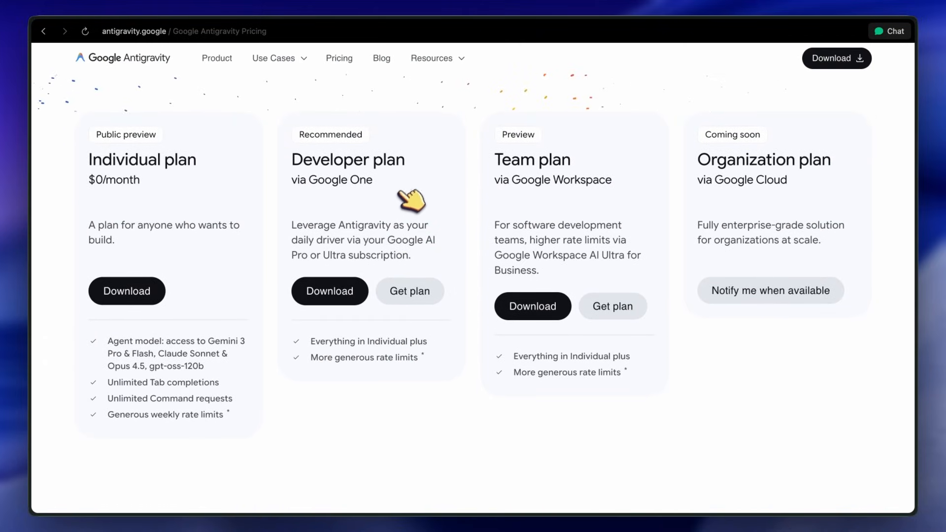
pyautogui.moveTo(423, 212)
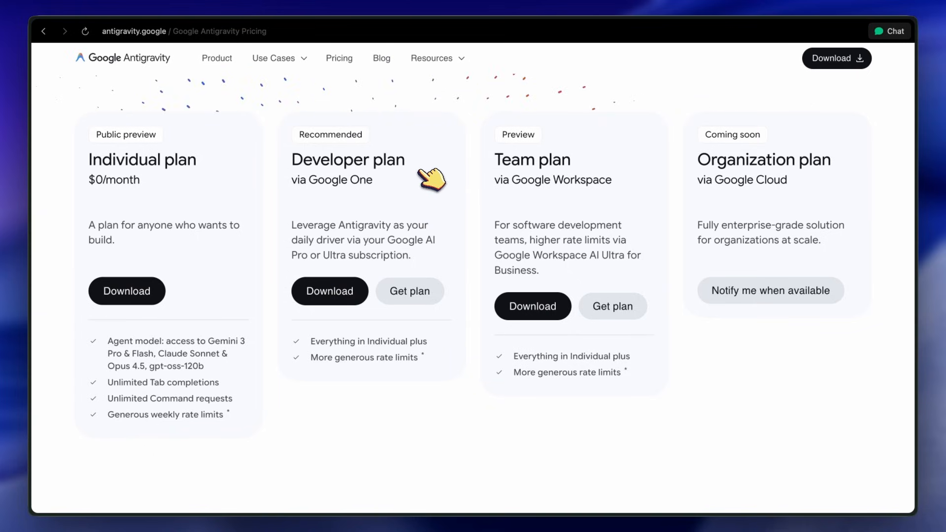
pyautogui.scroll(-3)
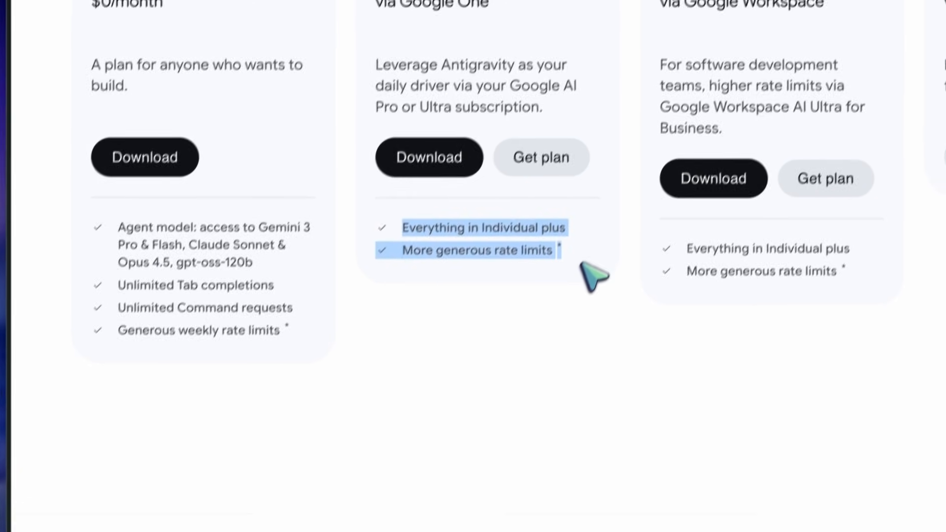
pyautogui.scroll(3)
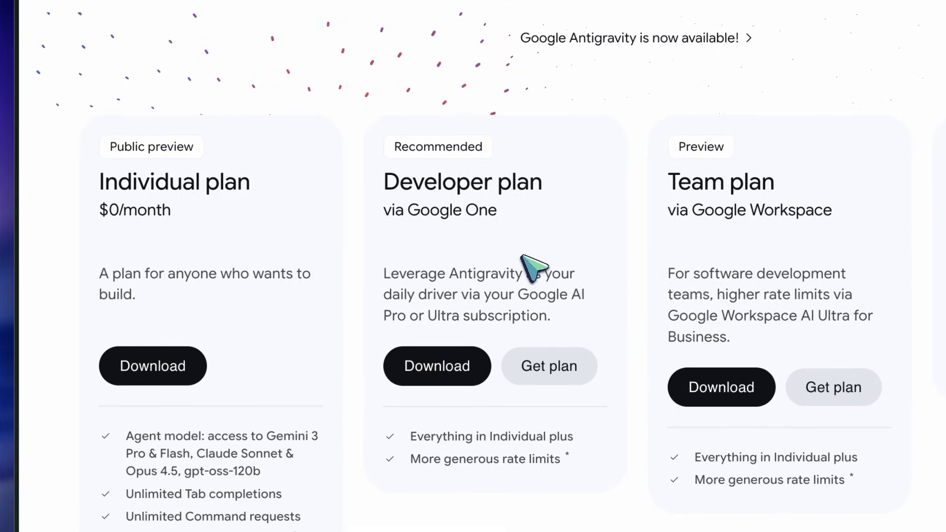
pyautogui.scroll(-3)
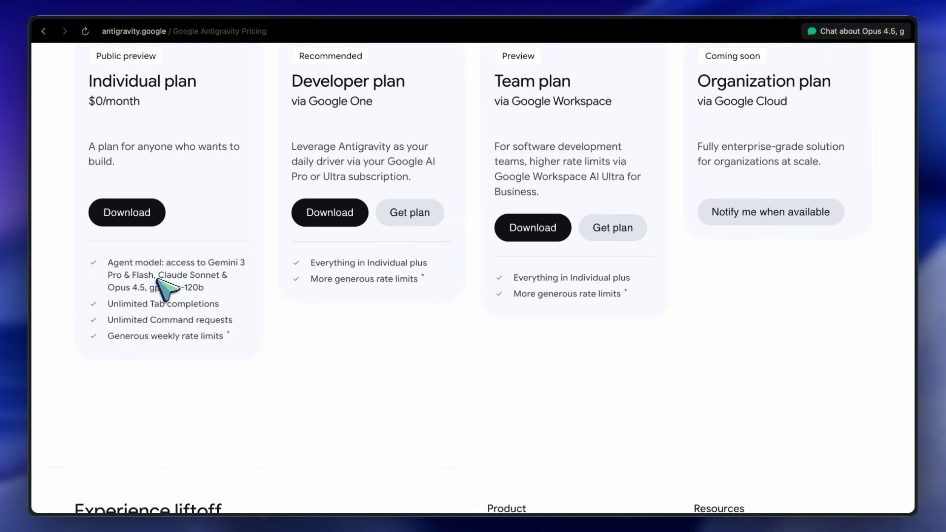
pyautogui.moveTo(172, 284)
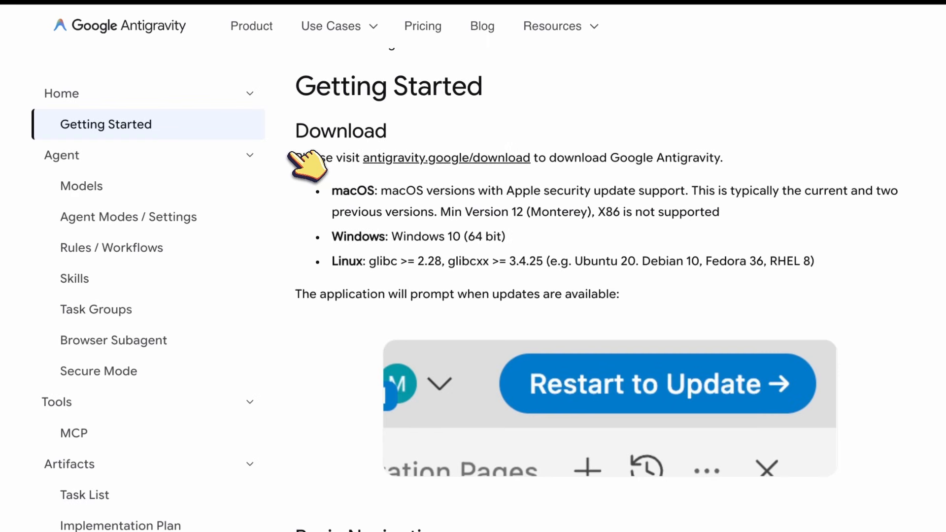
# - Open the Agent docs page and read review policies and terminal command auto execution
pyautogui.click(98, 370)
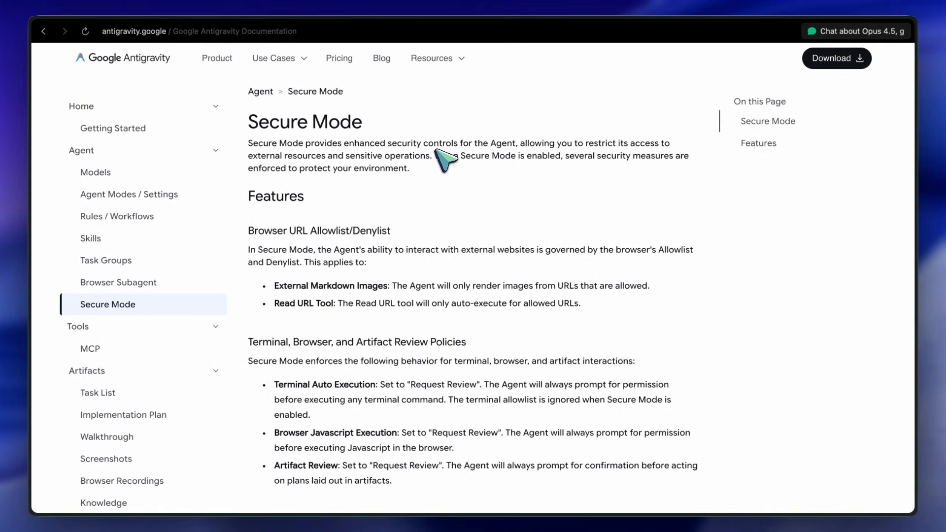
pyautogui.moveTo(487, 165)
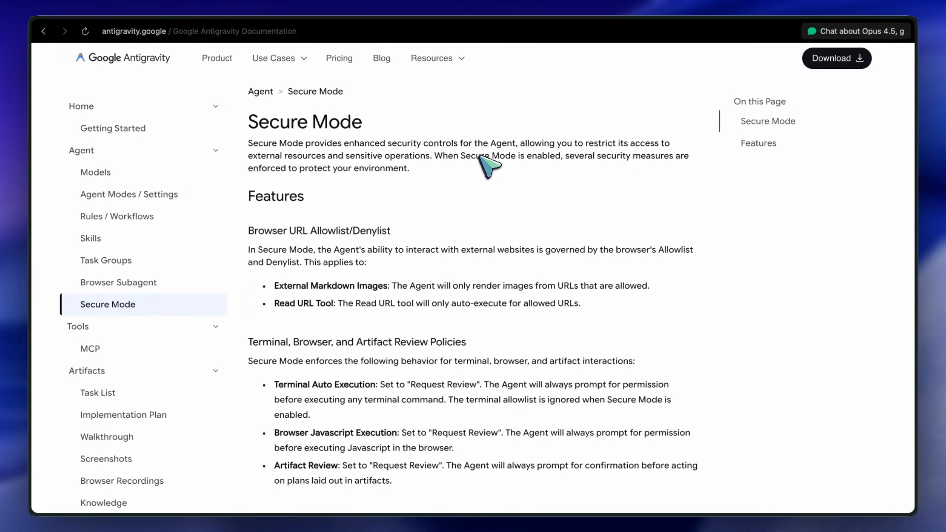
pyautogui.moveTo(498, 163)
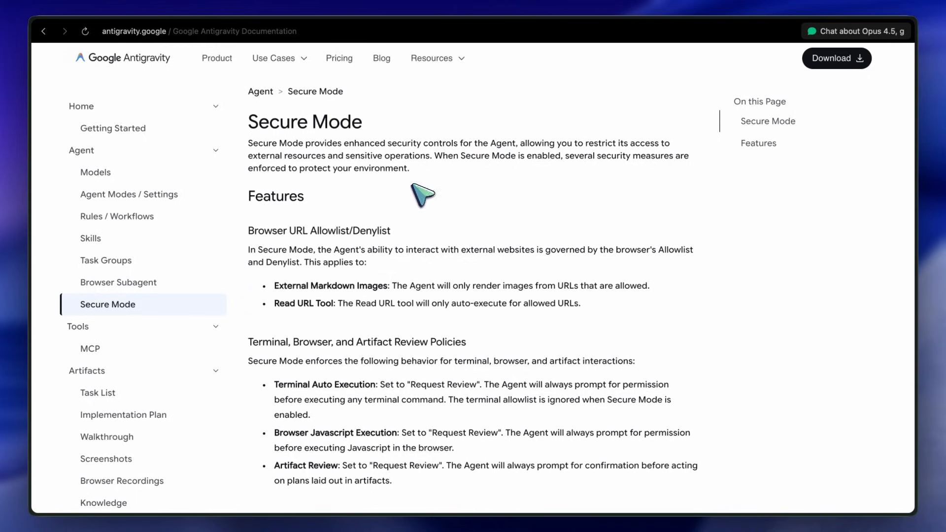
pyautogui.moveTo(437, 154)
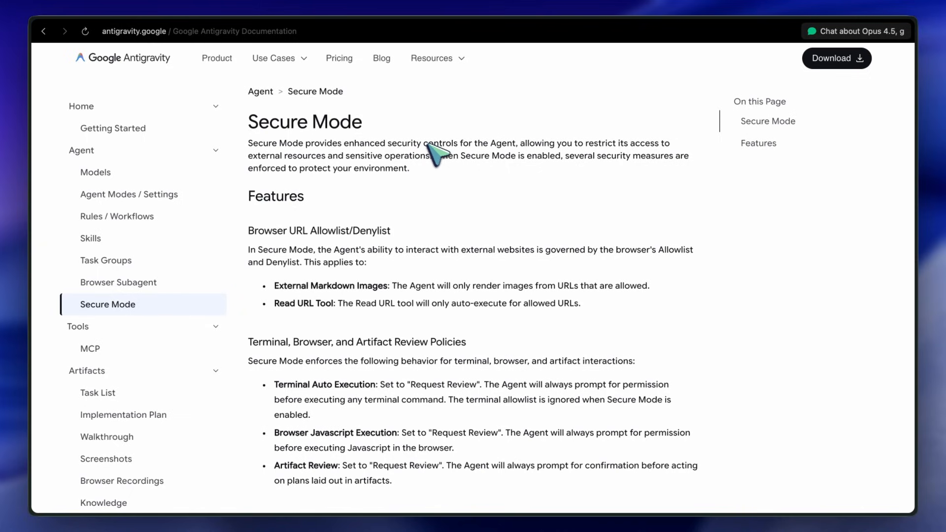
pyautogui.moveTo(461, 172)
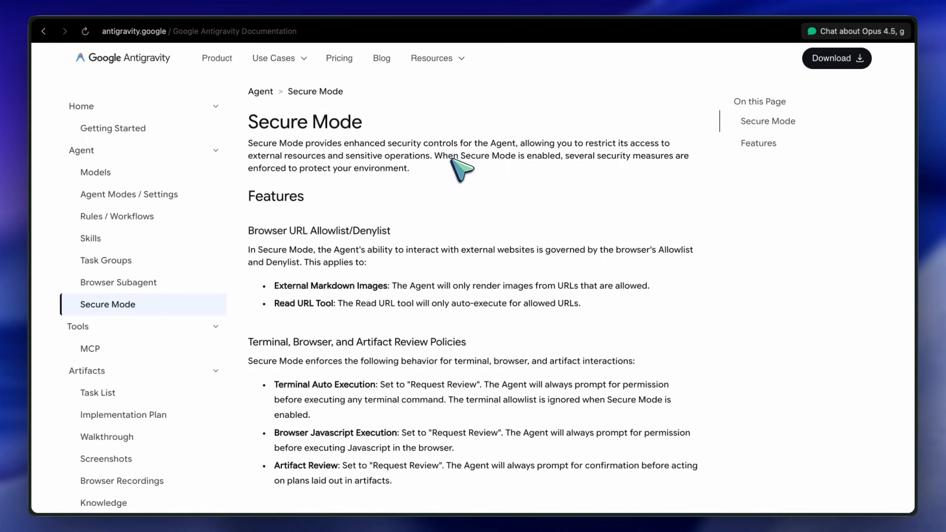
pyautogui.moveTo(460, 169)
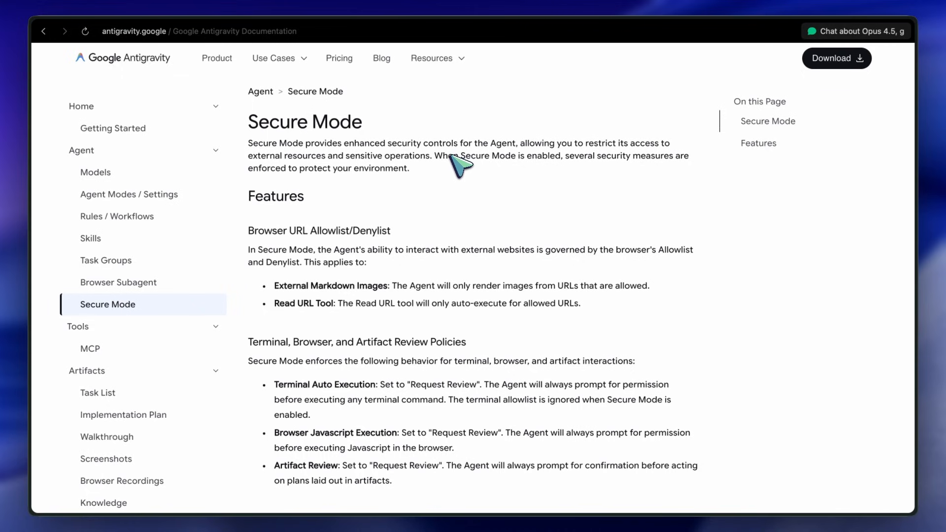
pyautogui.moveTo(383, 172)
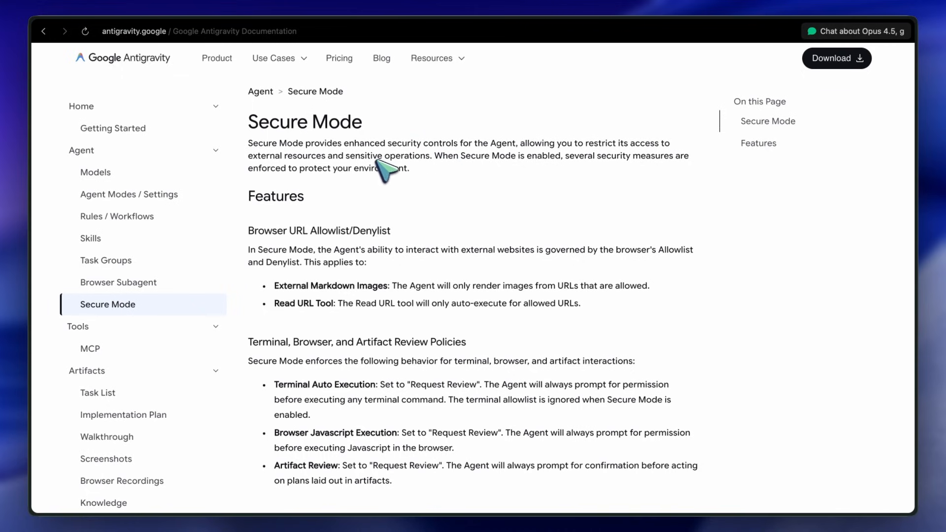
pyautogui.scroll(-3)
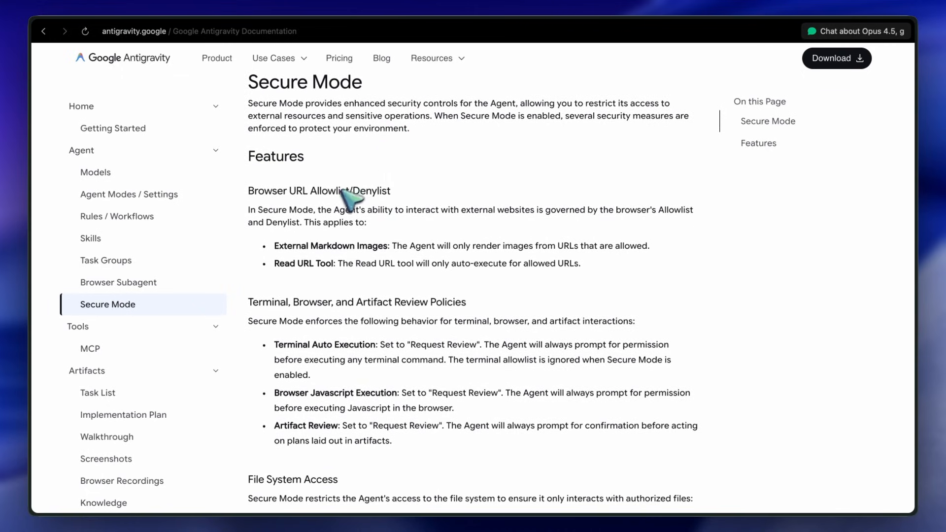
pyautogui.scroll(-3)
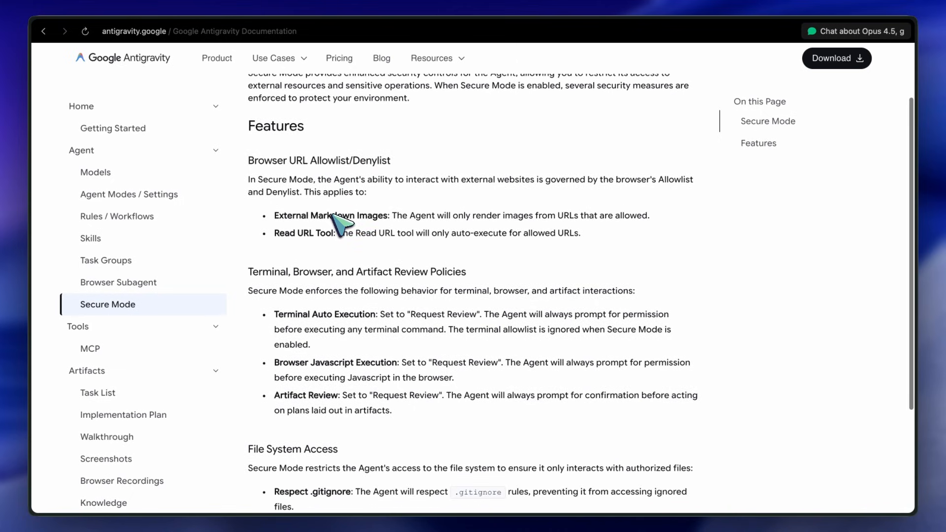
pyautogui.scroll(-3)
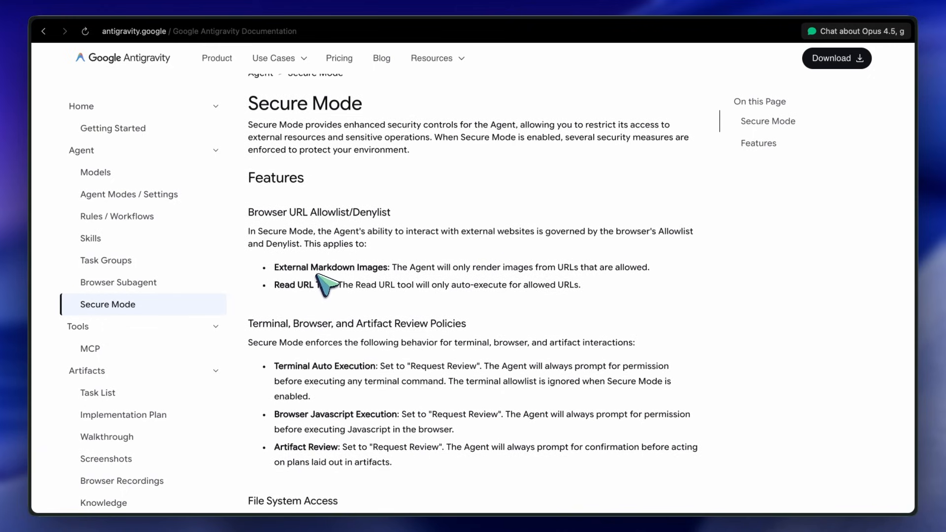
pyautogui.scroll(-3)
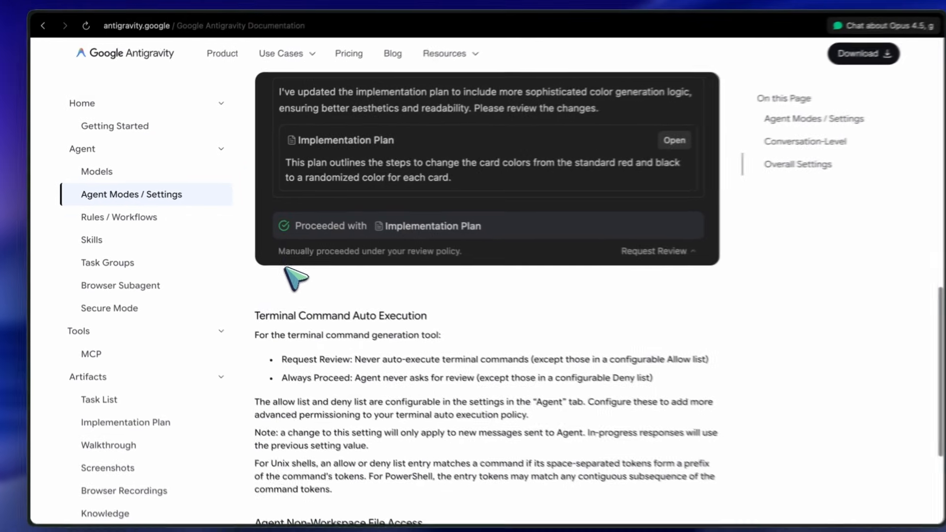
# - Finish reading the review policy settings and switch to the Secure Mode page
pyautogui.scroll(-3)
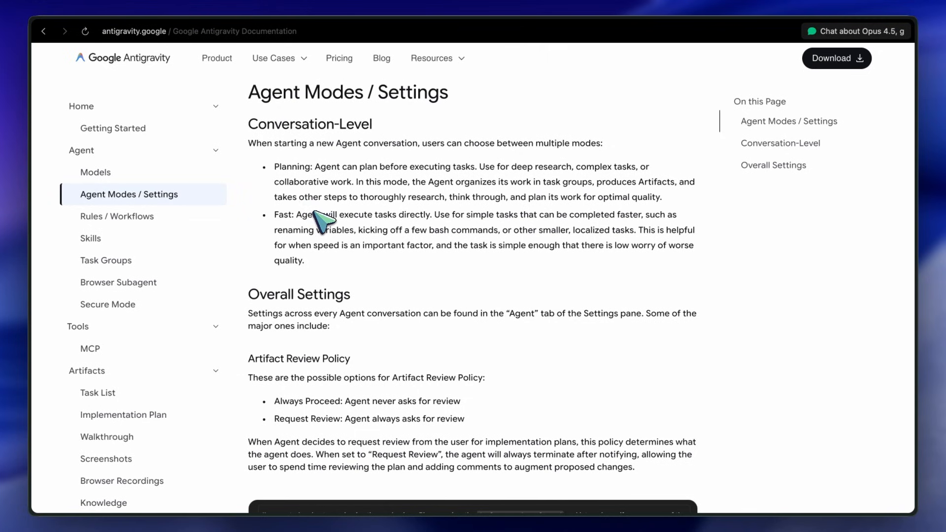
pyautogui.moveTo(353, 194)
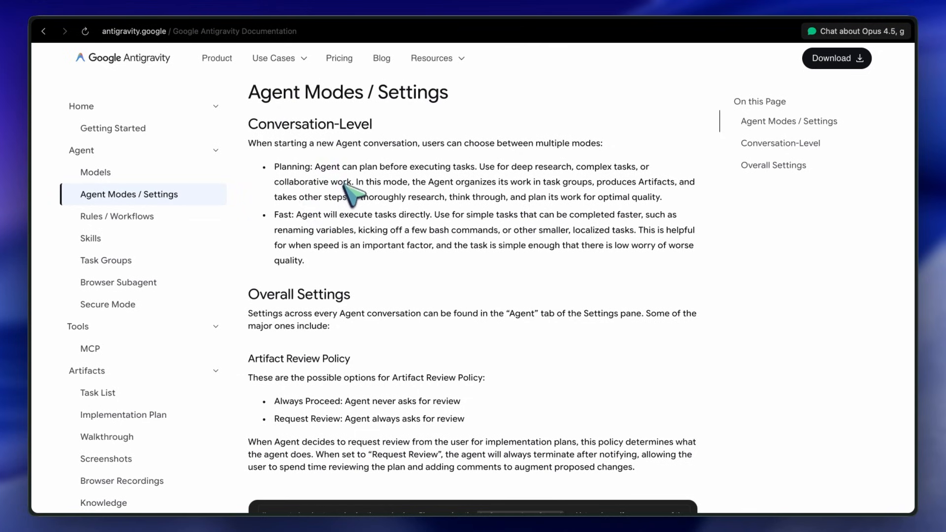
pyautogui.moveTo(344, 232)
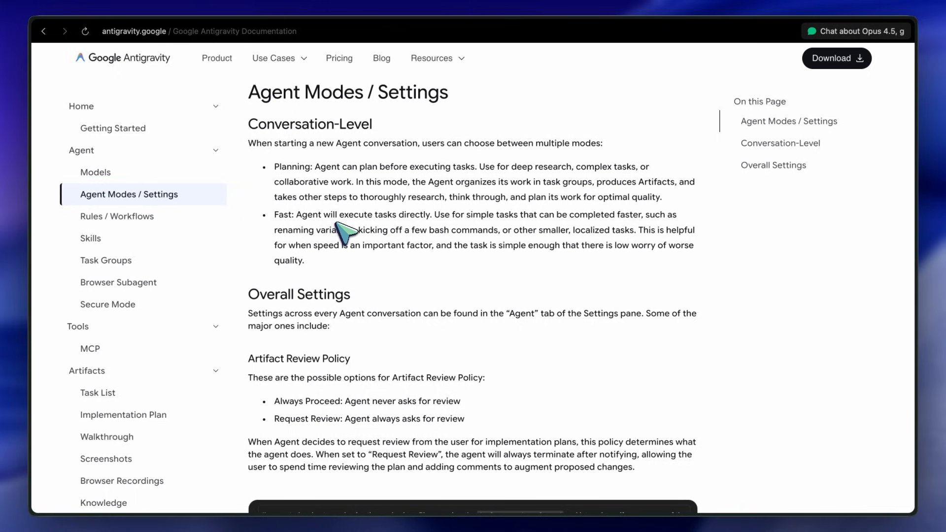
pyautogui.moveTo(355, 199)
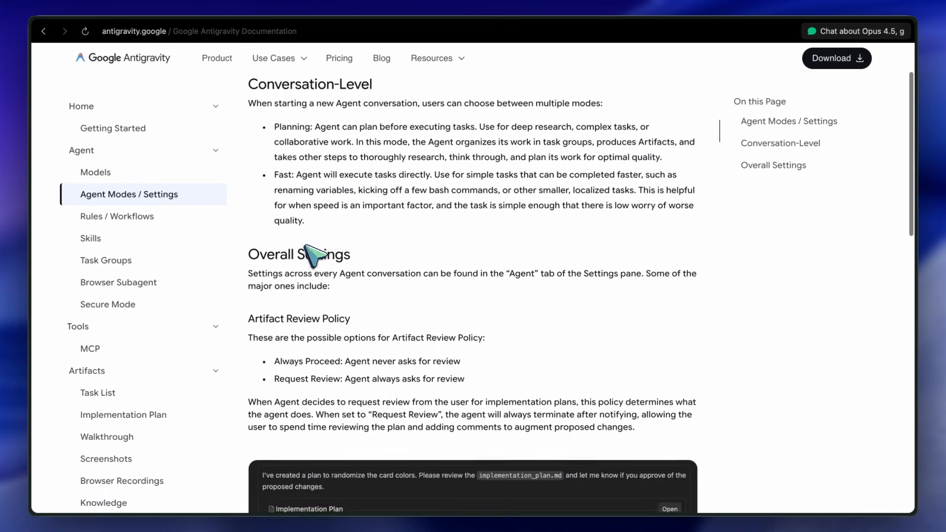
pyautogui.scroll(-3)
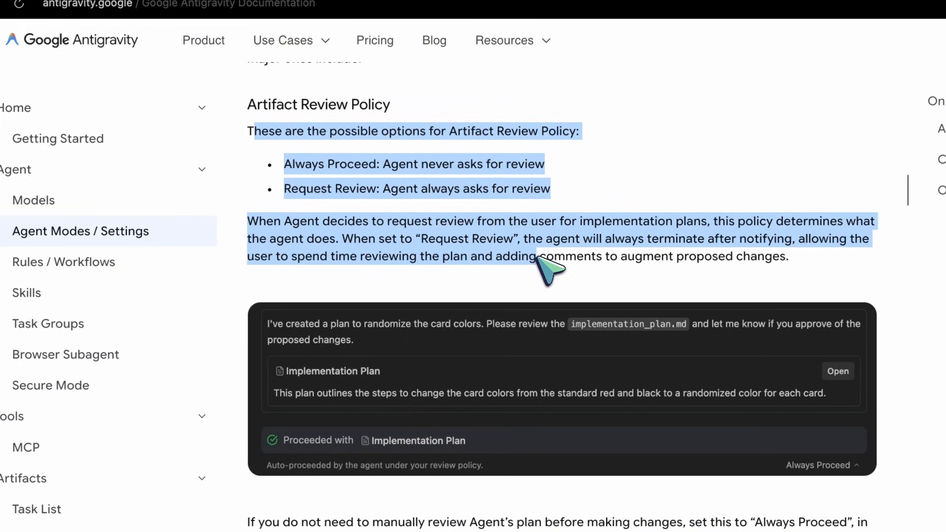
pyautogui.scroll(-3)
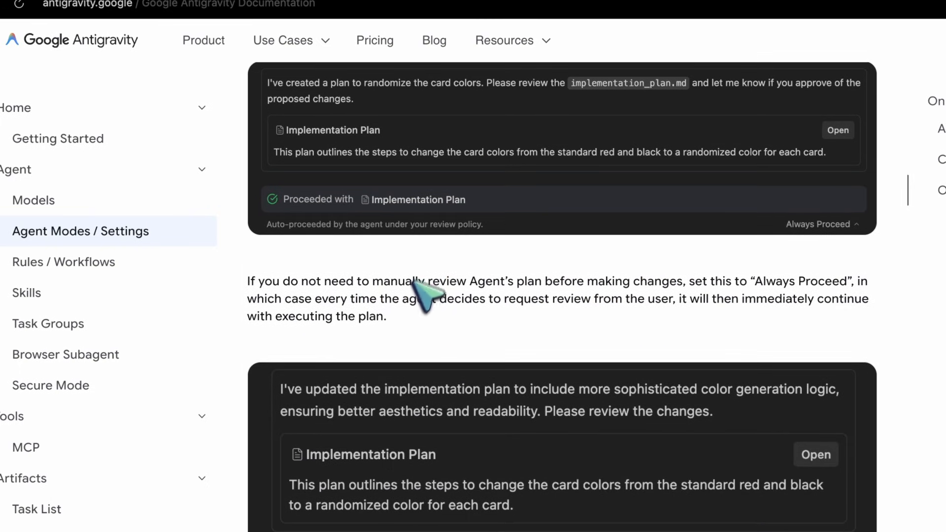
pyautogui.scroll(-3)
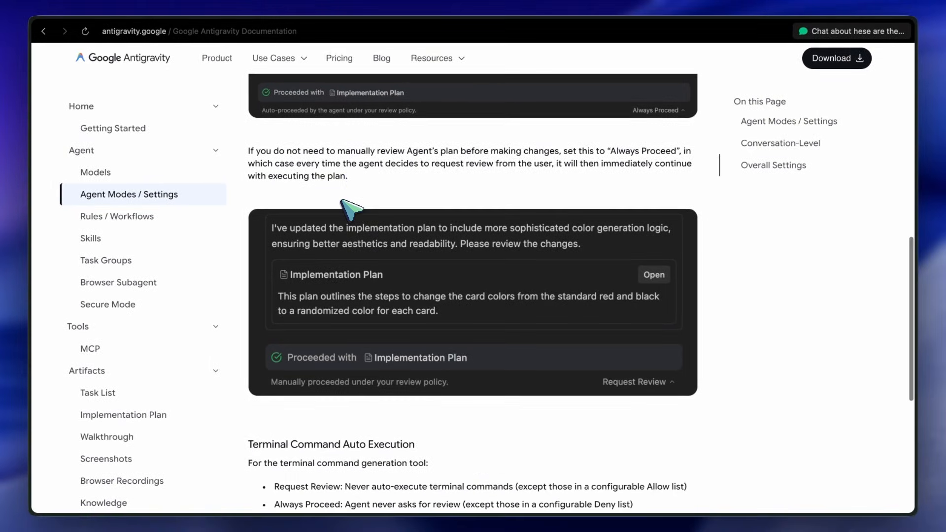
pyautogui.scroll(-3)
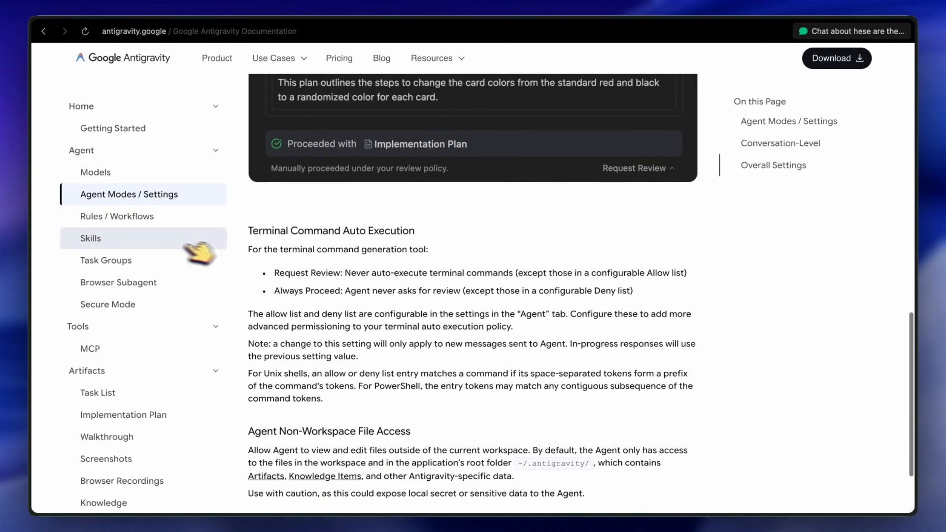
pyautogui.click(108, 304)
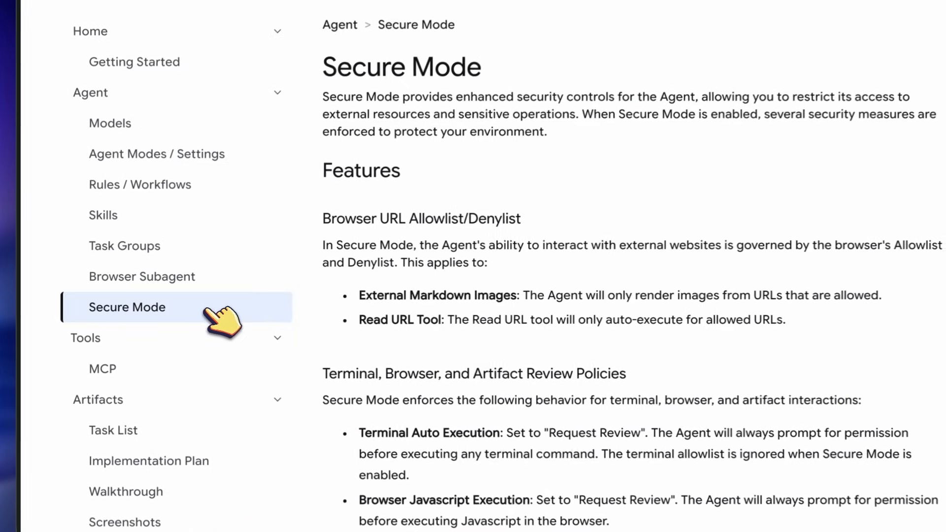
# - Read the Secure Mode features and continue to the Agent Manager Workspaces page
pyautogui.scroll(-3)
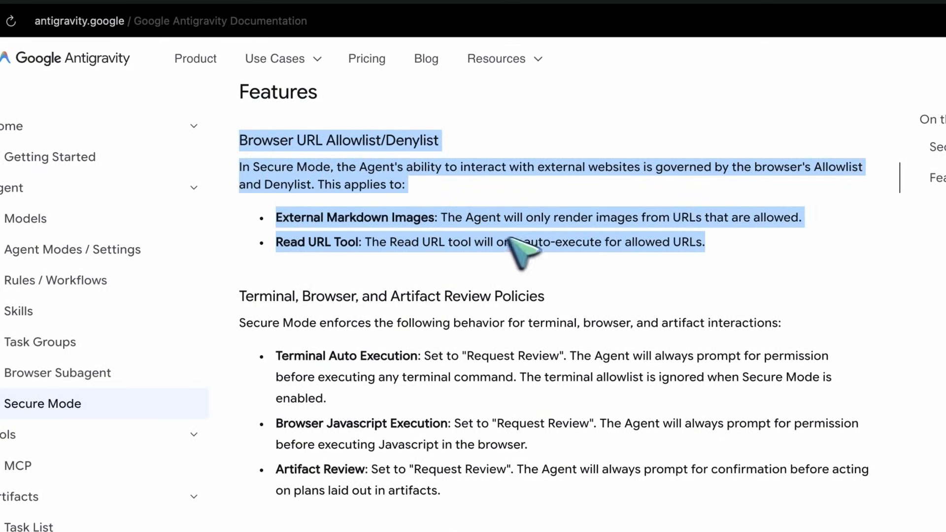
pyautogui.moveTo(423, 175)
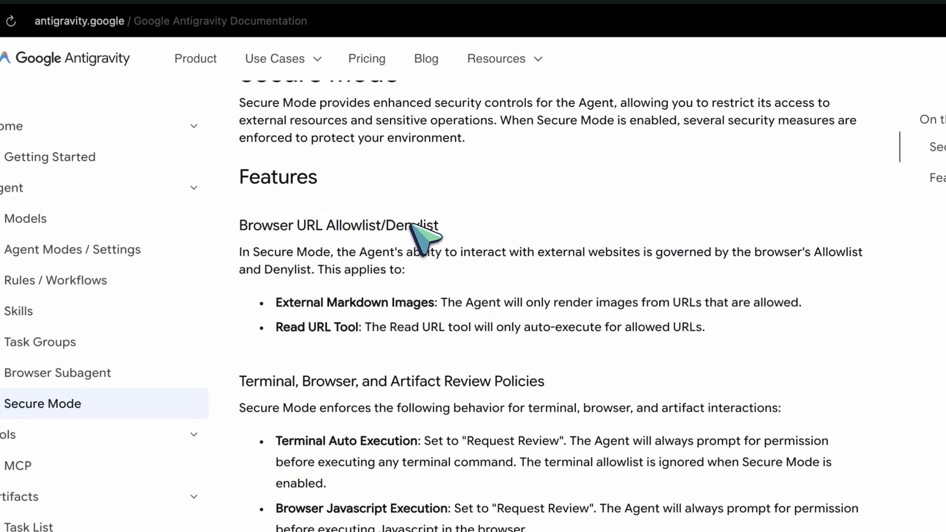
pyautogui.doubleClick(412, 226)
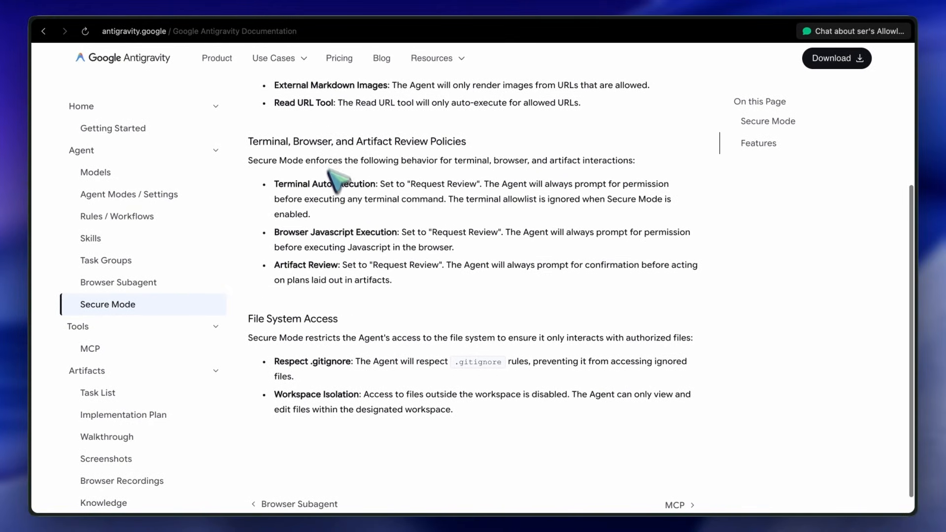
pyautogui.moveTo(353, 208)
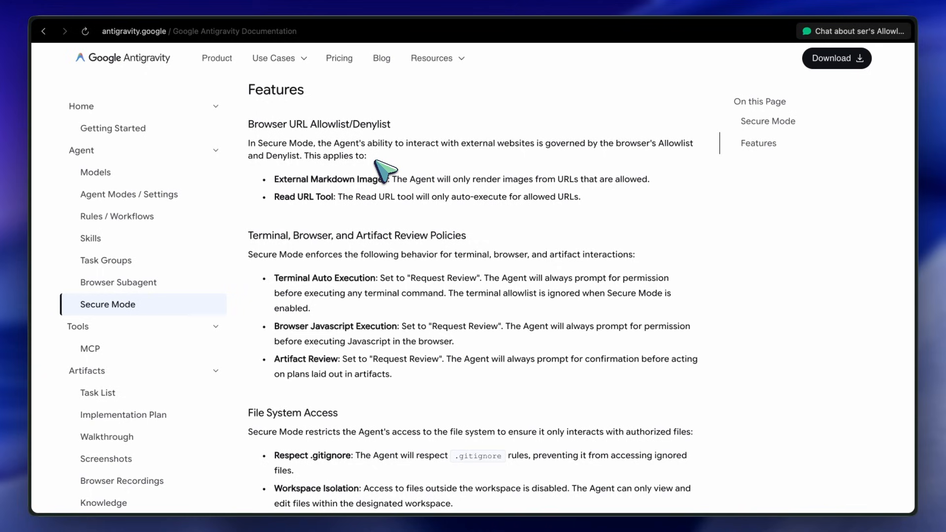
pyautogui.scroll(-3)
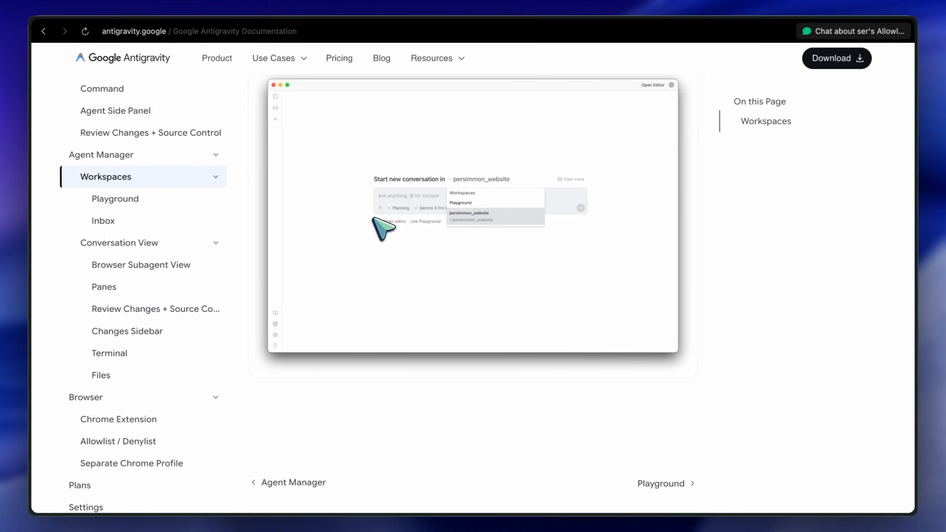
# - Open the Inbox documentation page and scroll through it
pyautogui.click(103, 221)
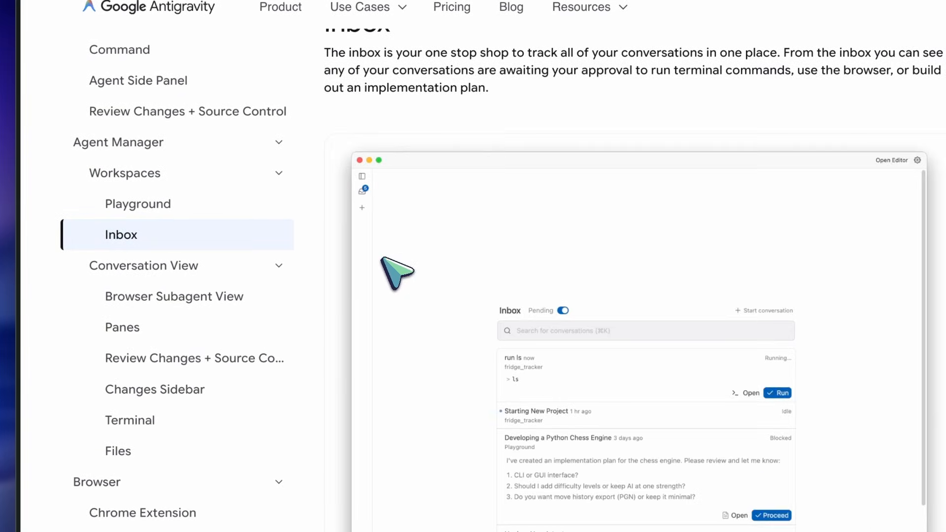
pyautogui.scroll(-3)
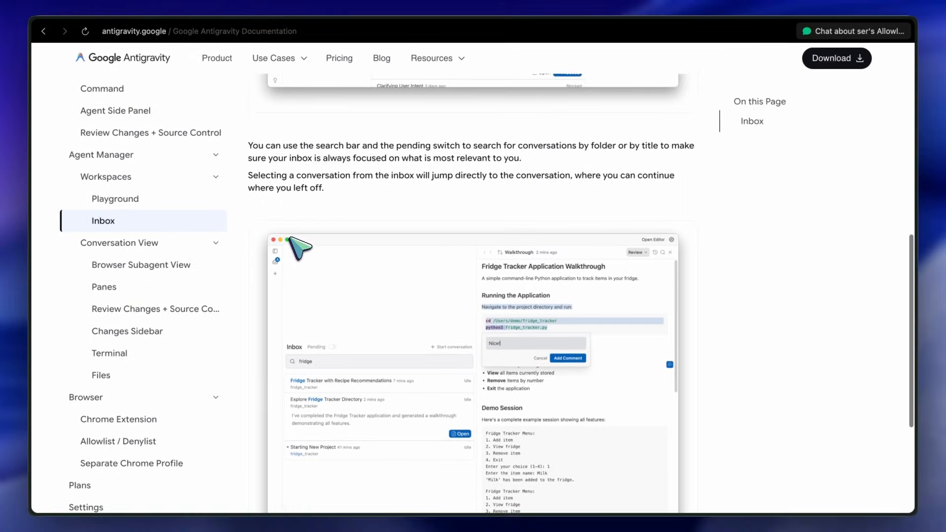
pyautogui.scroll(-3)
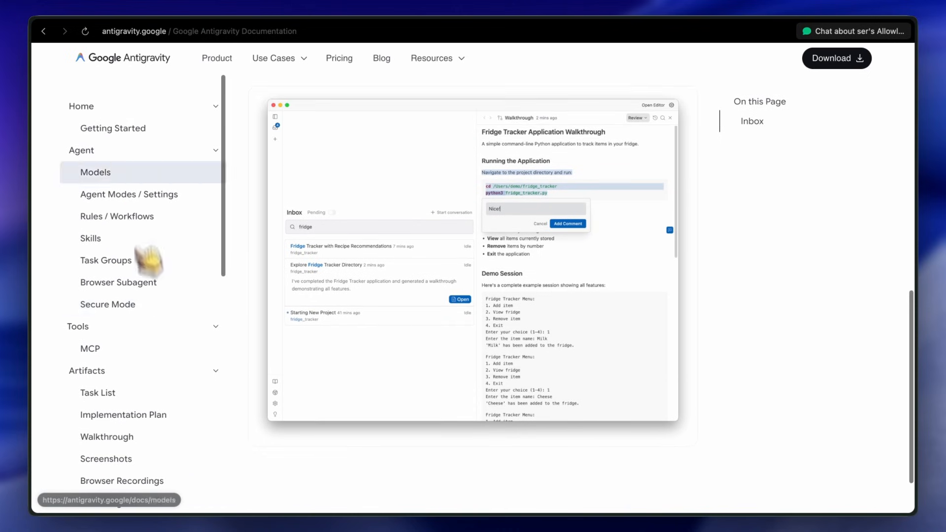
# - Skim Getting Started, Models and Agent Modes / Settings, ending on Rules / Workflows
pyautogui.click(113, 128)
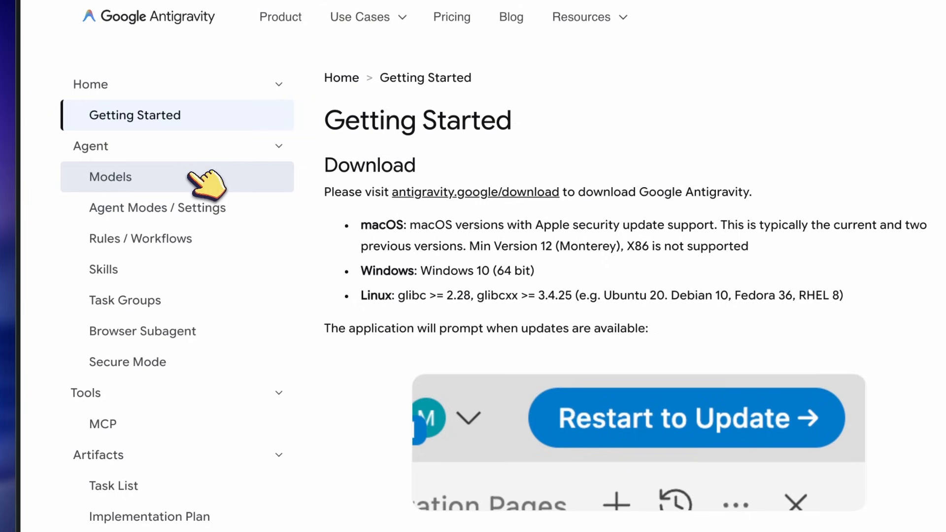
pyautogui.click(111, 177)
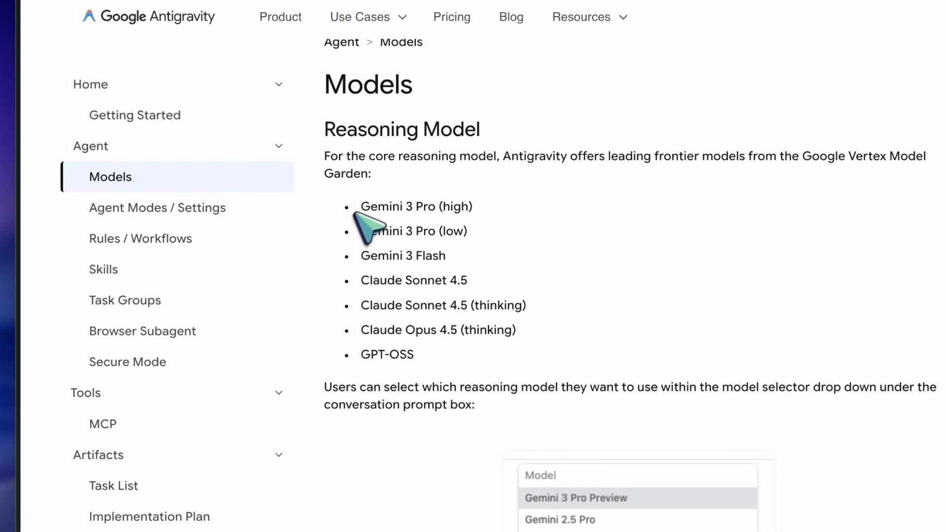
pyautogui.scroll(-3)
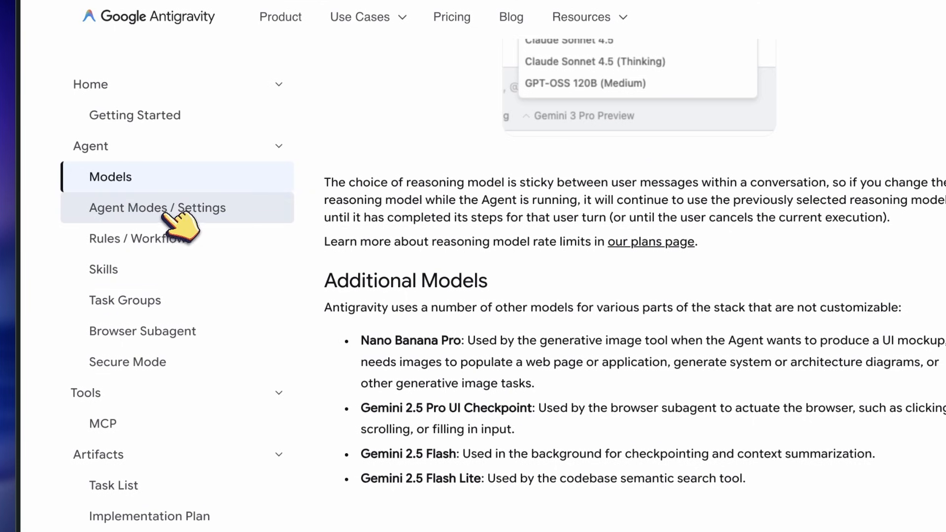
pyautogui.click(158, 207)
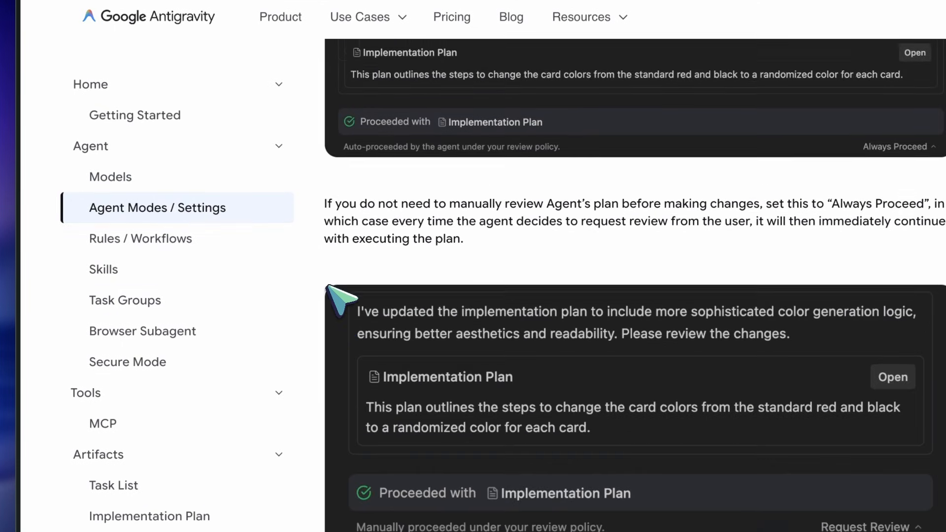
pyautogui.scroll(-3)
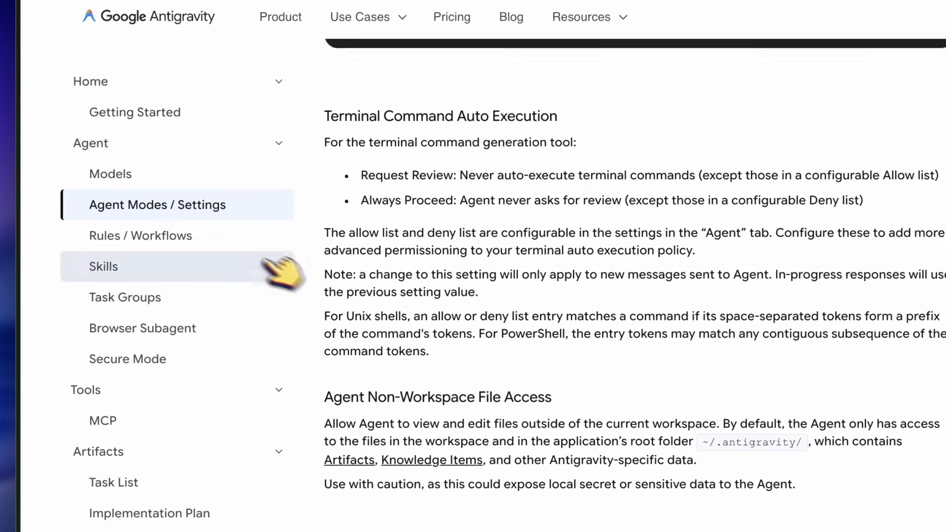
pyautogui.click(141, 236)
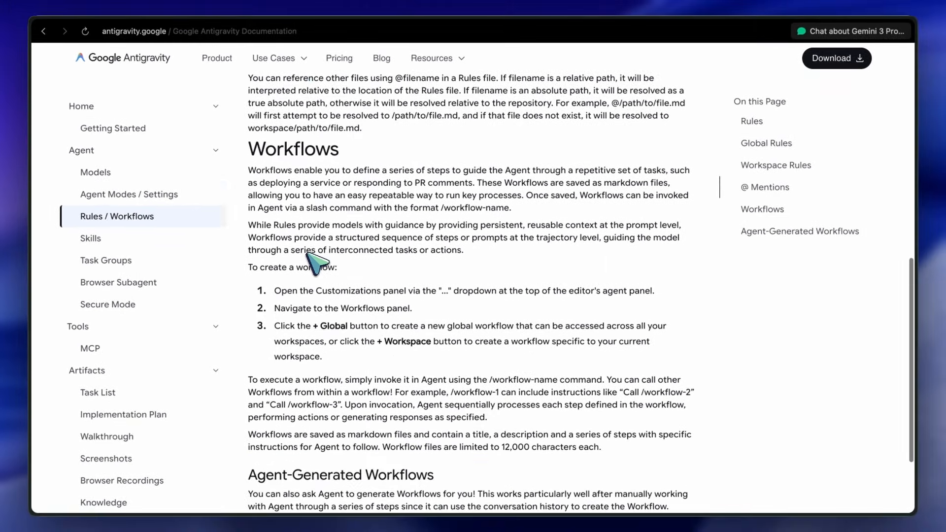
# - Read the Skills page, then reach the Models page listing Gemini 3 Pro and Claude Sonnet 4.5
pyautogui.click(90, 237)
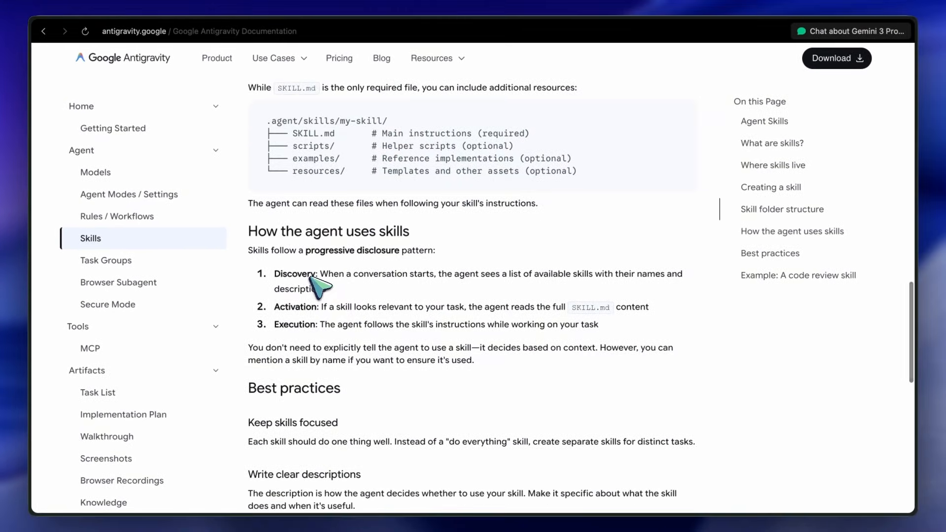
pyautogui.scroll(-3)
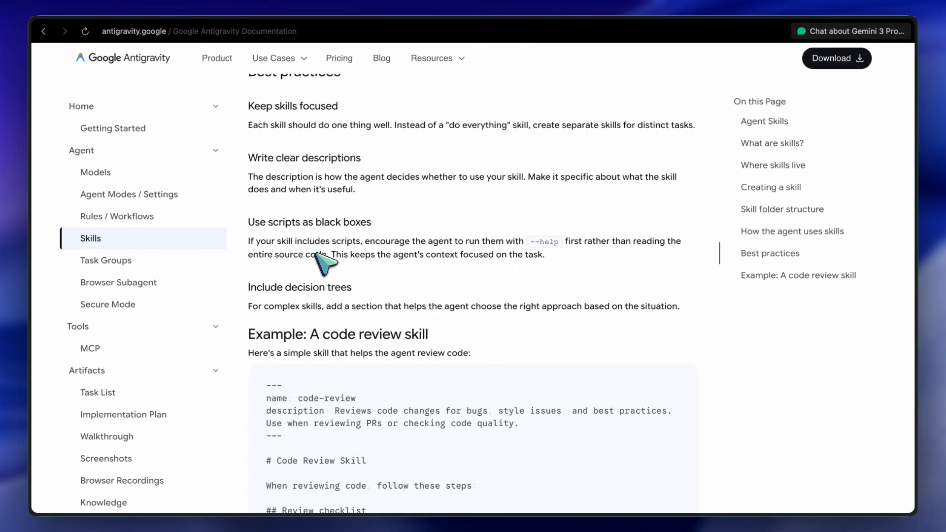
pyautogui.scroll(-3)
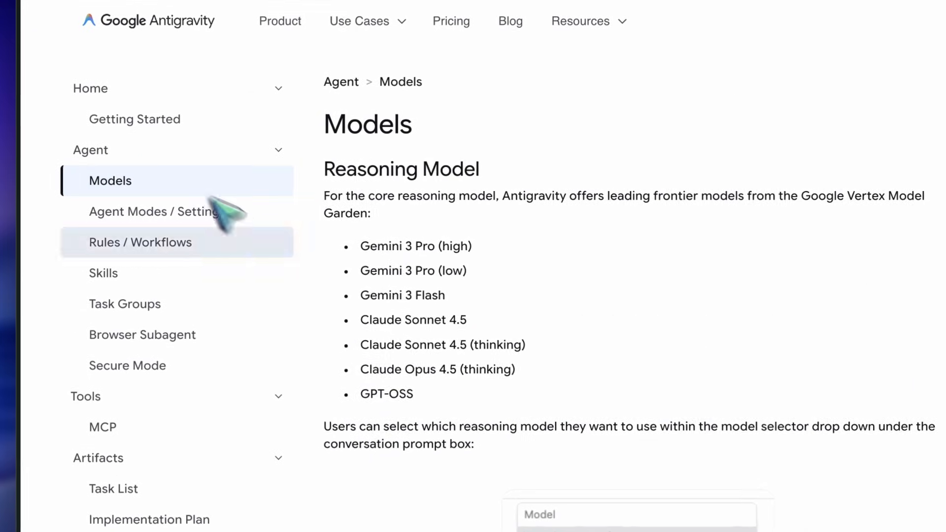
pyautogui.moveTo(361, 271); pyautogui.dragTo(415, 394)
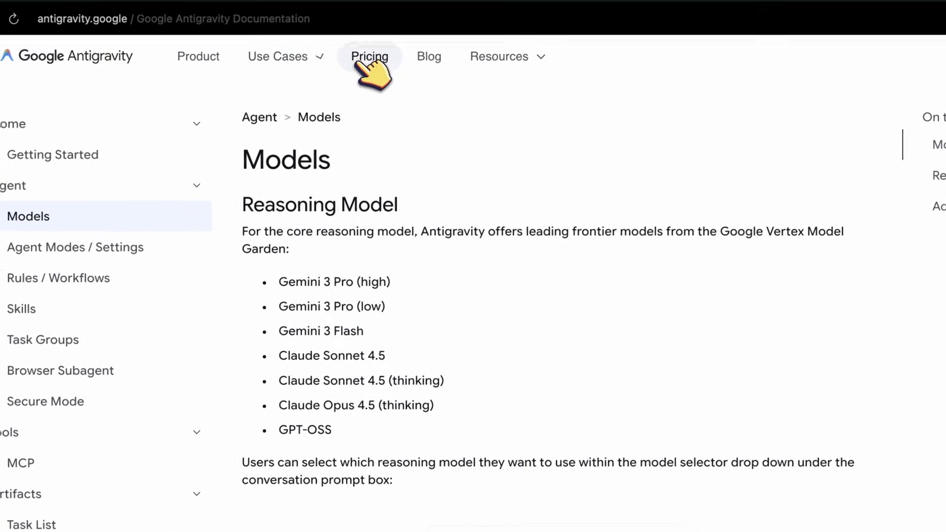
# - Glance at the pricing plans, then reach the Editor's Agent Side Panel docs page
pyautogui.click(369, 56)
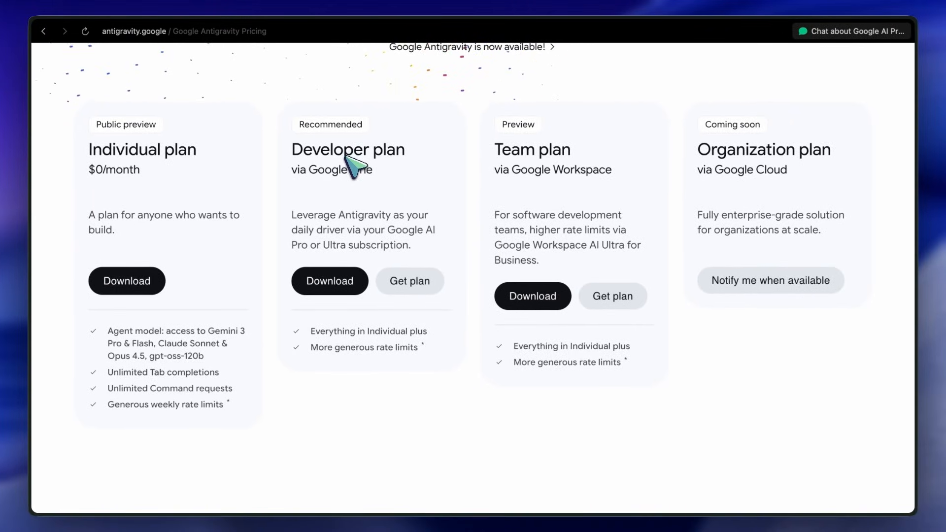
pyautogui.moveTo(384, 169)
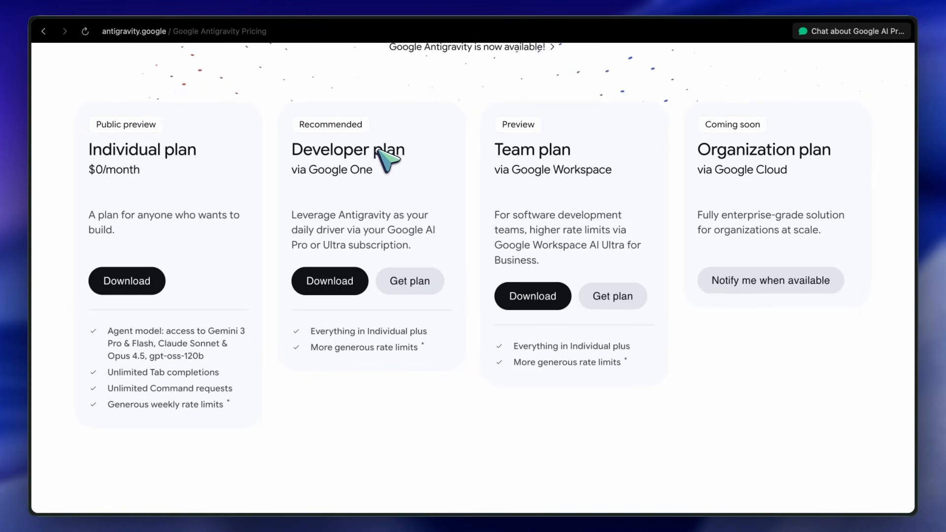
pyautogui.scroll(-3)
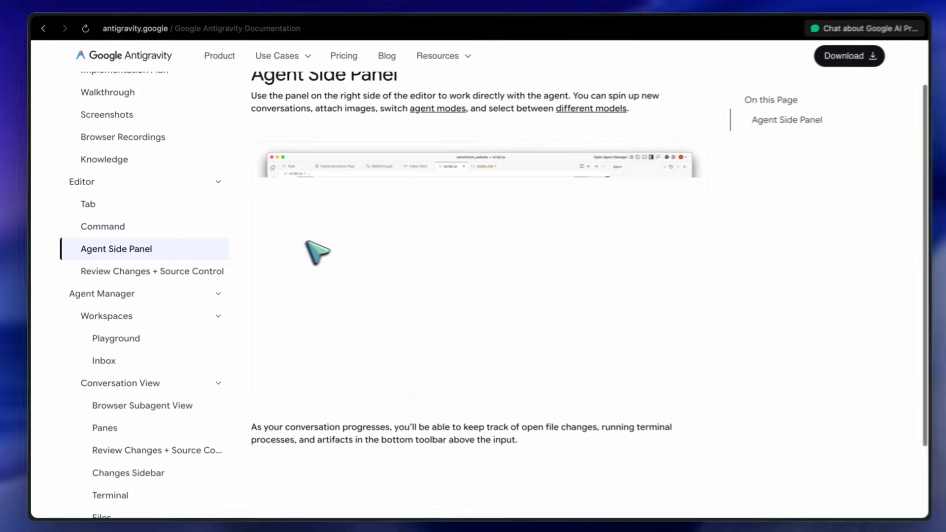
# - Scroll Getting Started to the macOS, Windows and Linux download requirements
pyautogui.scroll(-3)
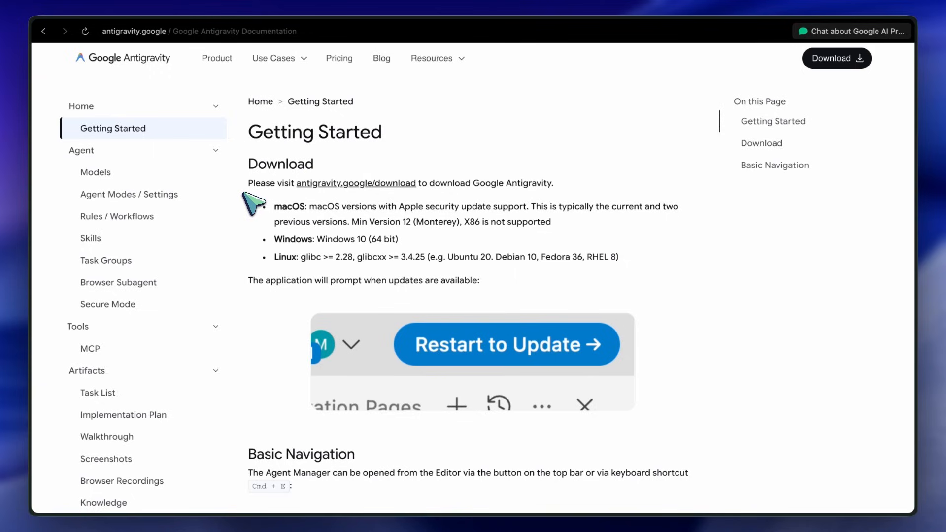
pyautogui.scroll(-3)
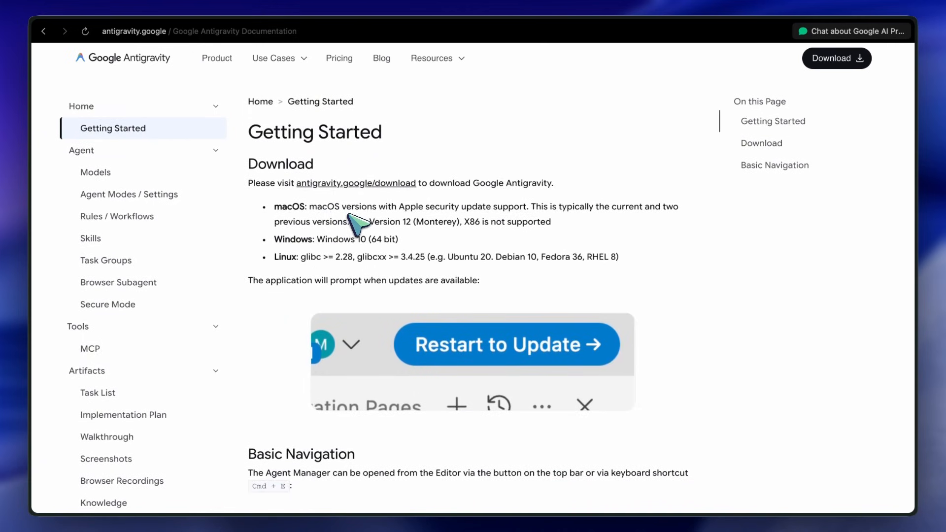
pyautogui.moveTo(359, 229)
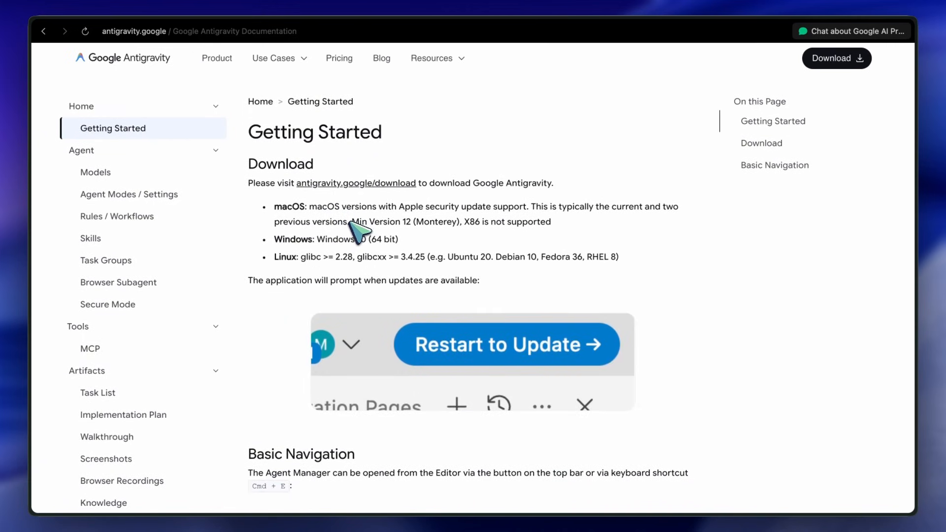
pyautogui.moveTo(338, 73)
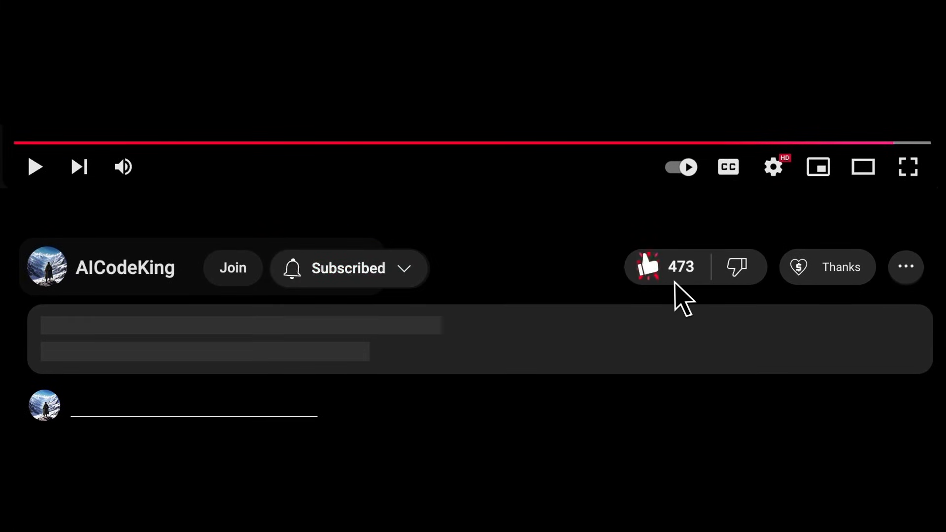
# - Show AICodeKing's Bronze, Silver, Gold and Diamond King membership tiers via Thanks and Join
pyautogui.click(827, 267)
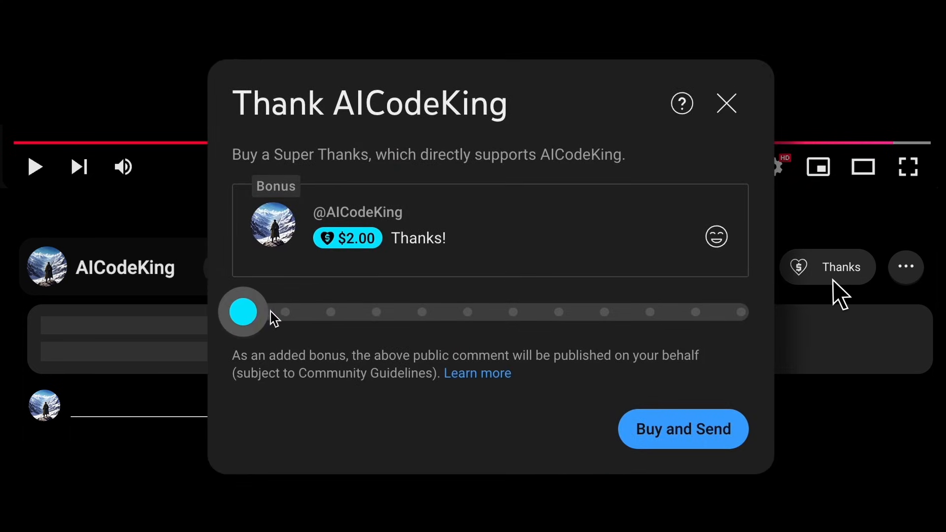
pyautogui.click(234, 267)
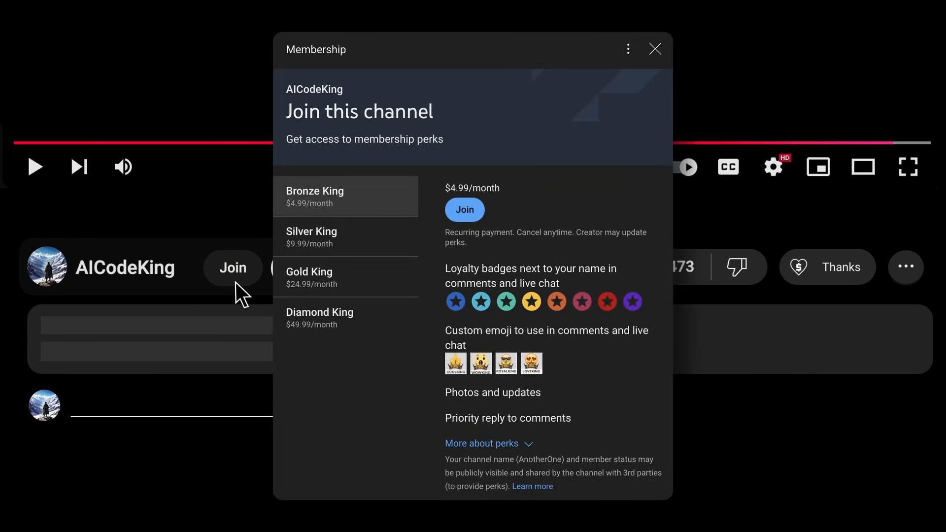